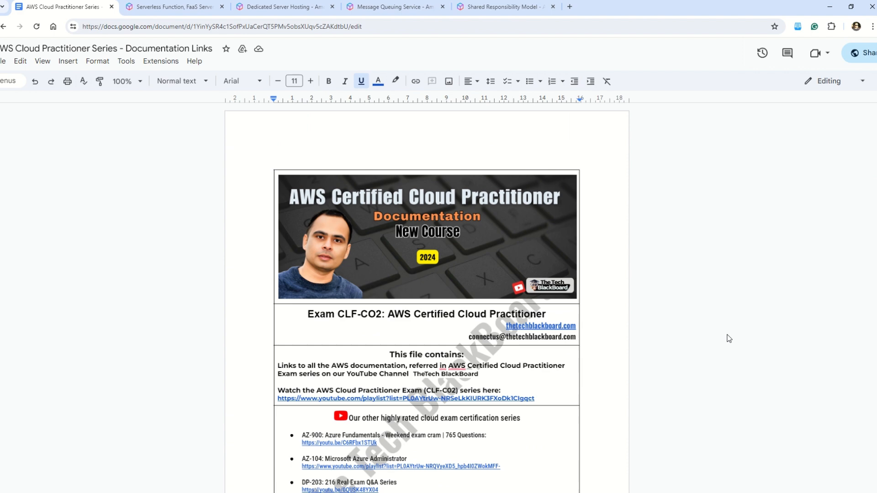
- Scroll the Documentation Links doc and jump to the Episode 3 links section
scroll("down", 3)
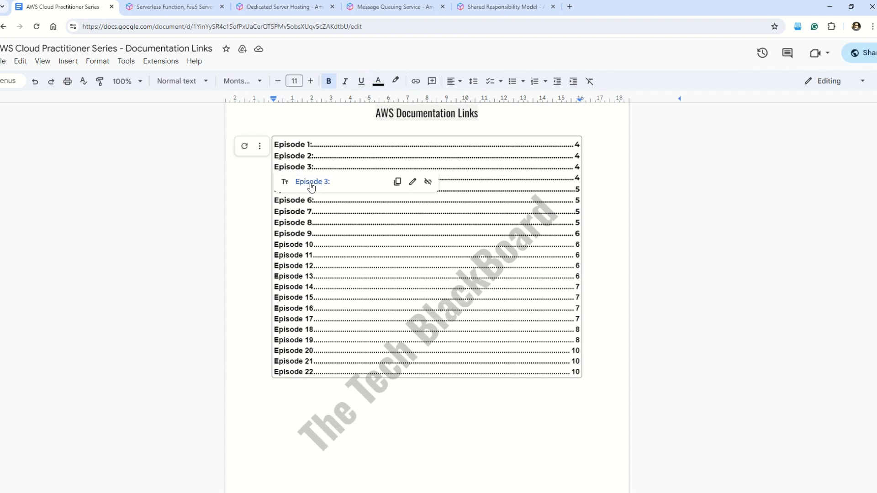
left_click(311, 182)
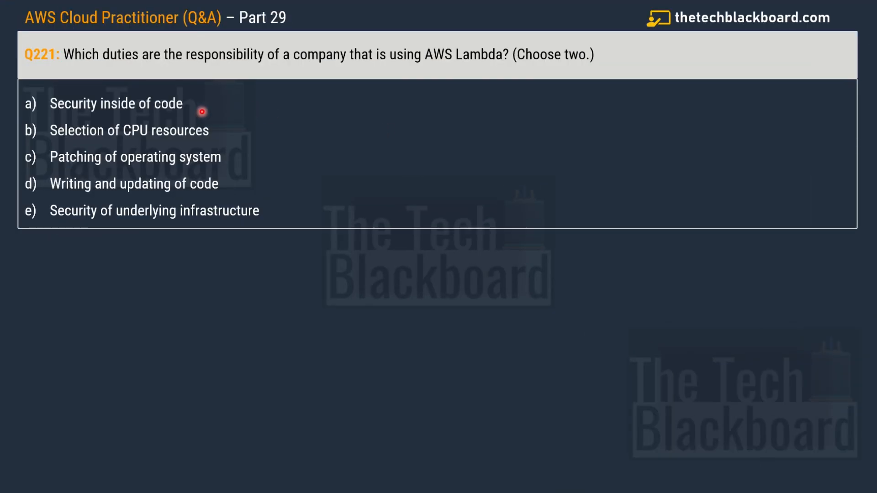
mouse_move(174, 62)
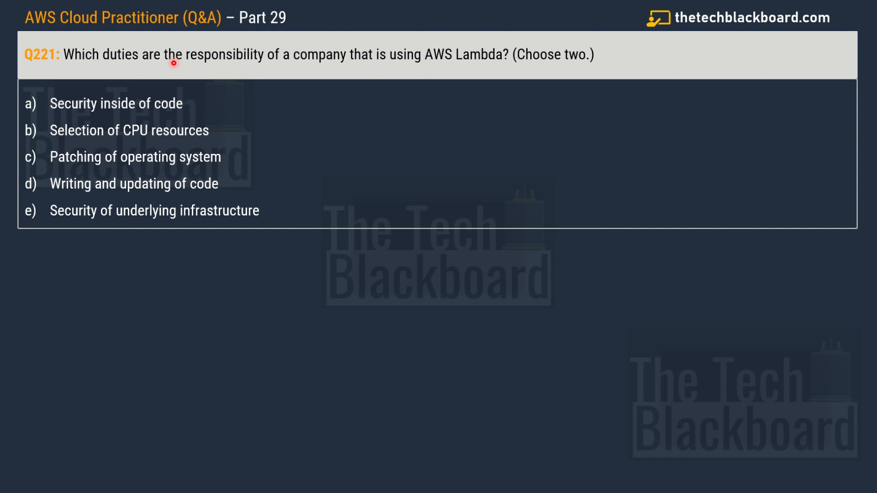
mouse_move(387, 65)
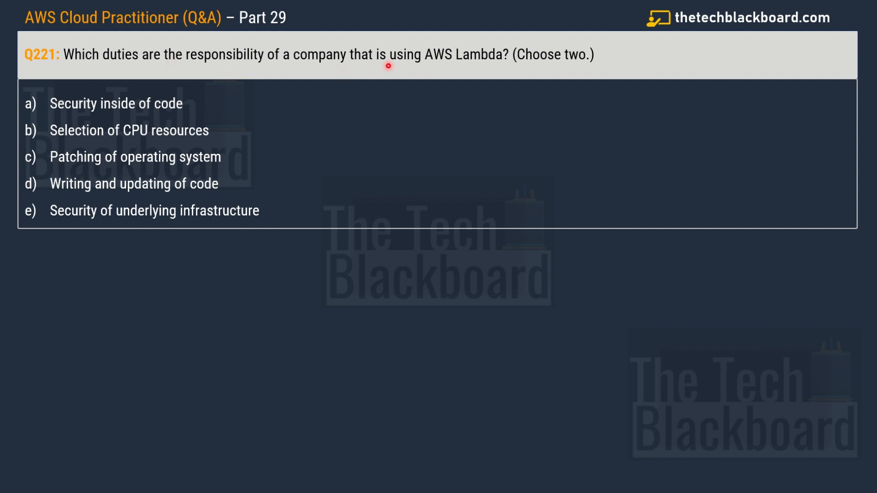
mouse_move(491, 60)
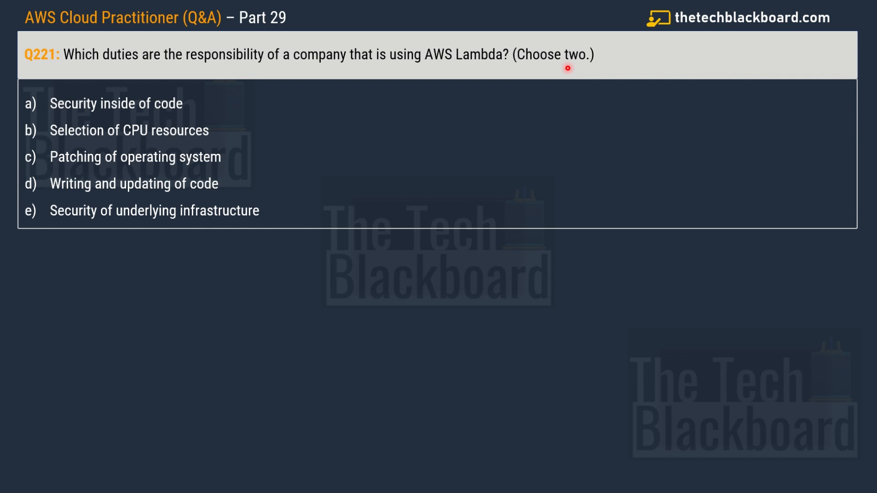
mouse_move(102, 107)
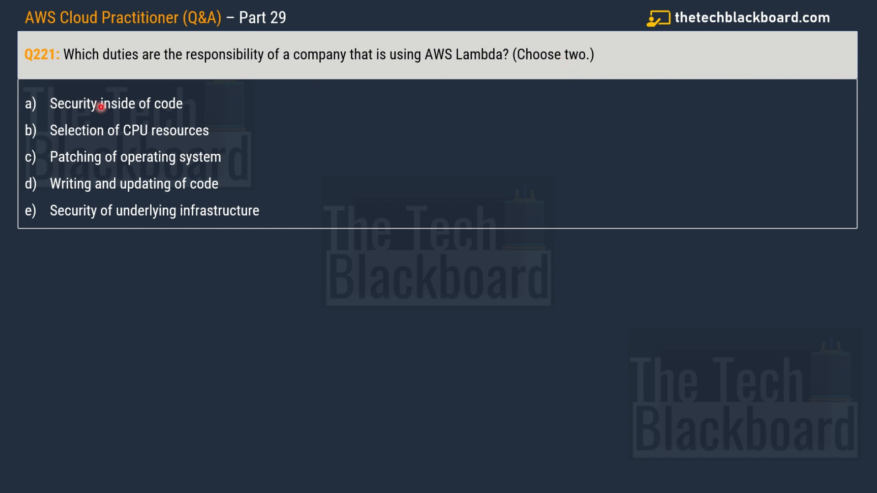
mouse_move(169, 108)
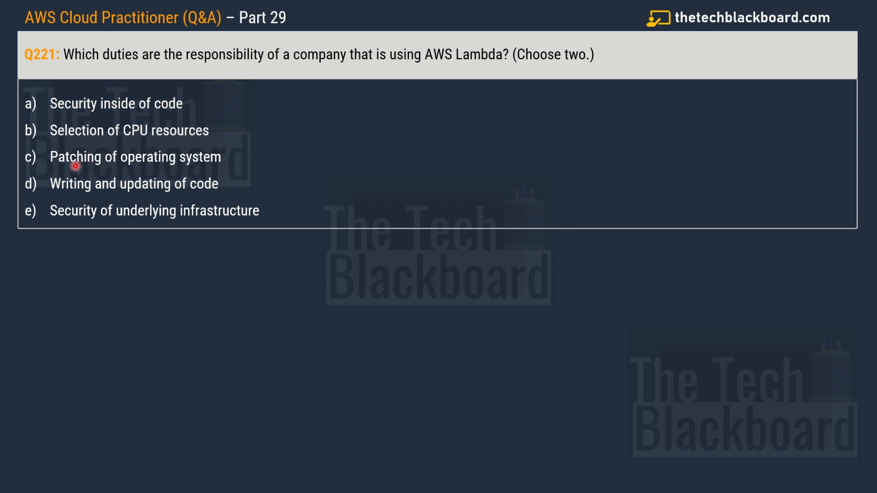
mouse_move(237, 166)
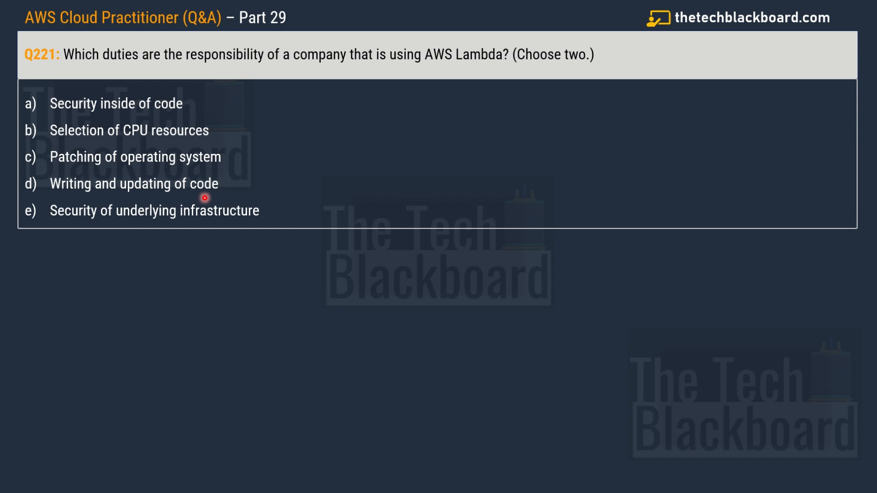
mouse_move(139, 220)
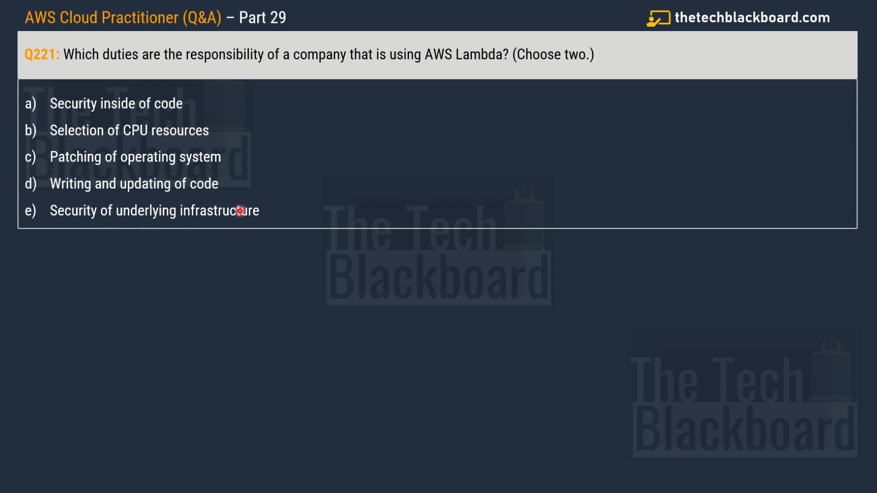
- Reveal options a and d as the correct Lambda answers, then move on
left_click(117, 102)
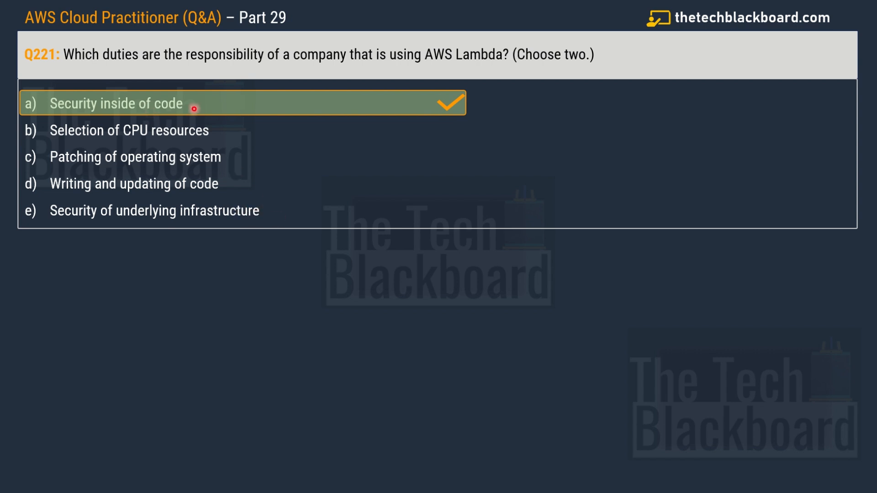
left_click(135, 183)
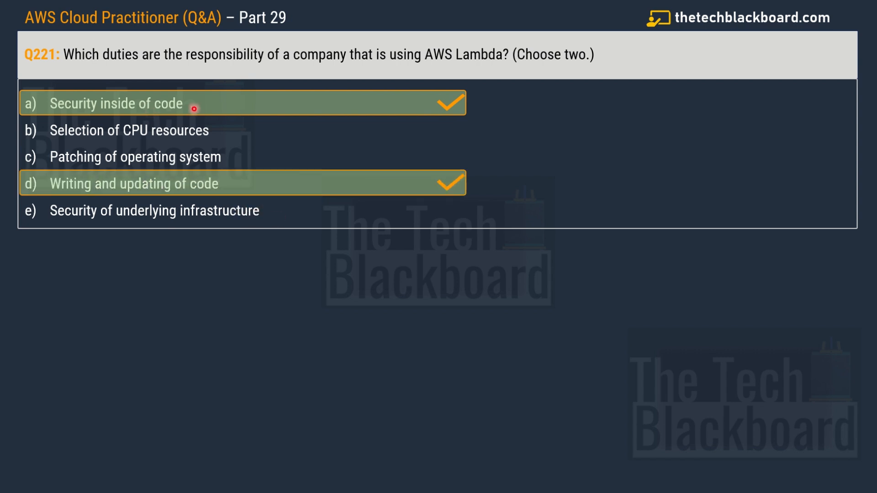
mouse_move(267, 188)
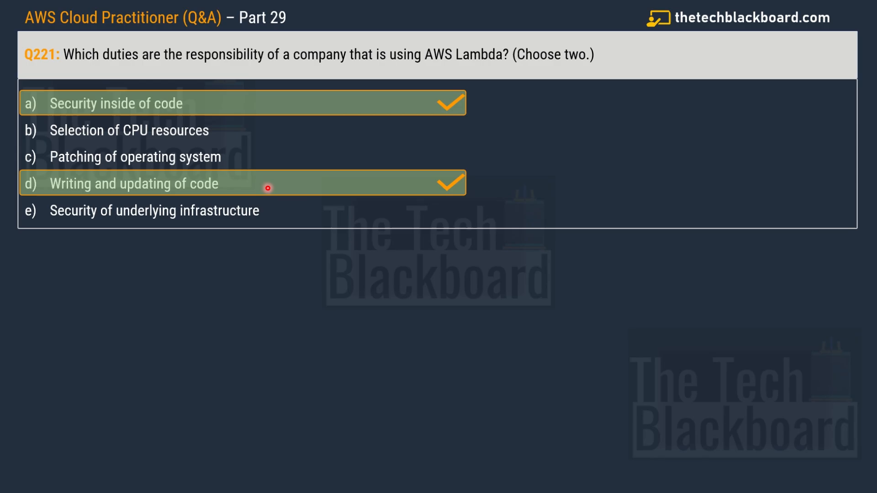
left_click(150, 6)
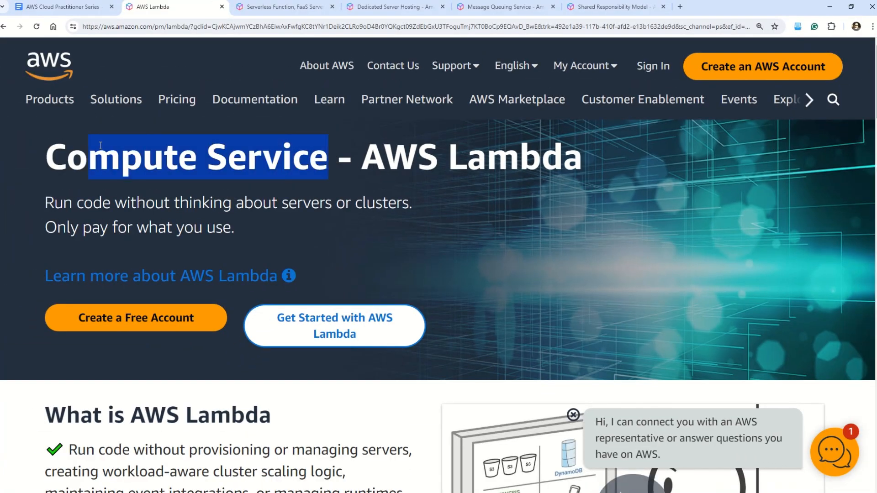
- Highlight Lambda's event integrations, runtime management and supported-languages text
scroll("down", 3)
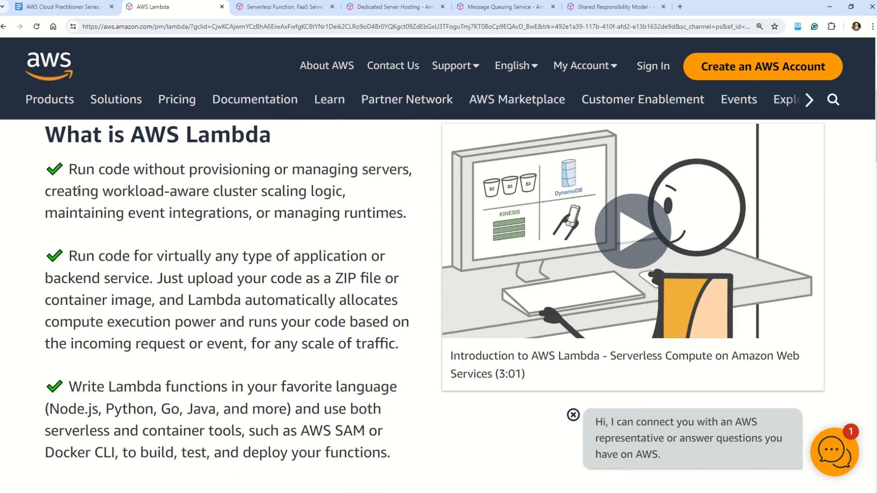
left_click_drag(77, 191, 346, 191)
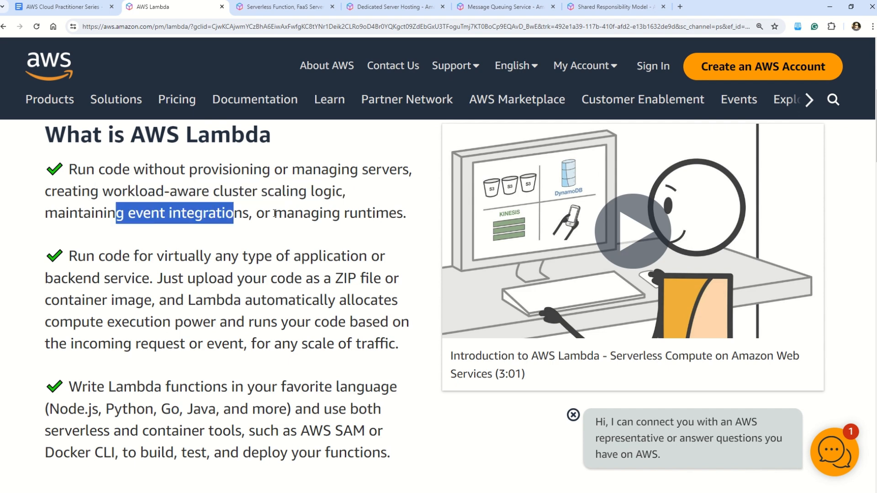
left_click_drag(234, 213, 411, 213)
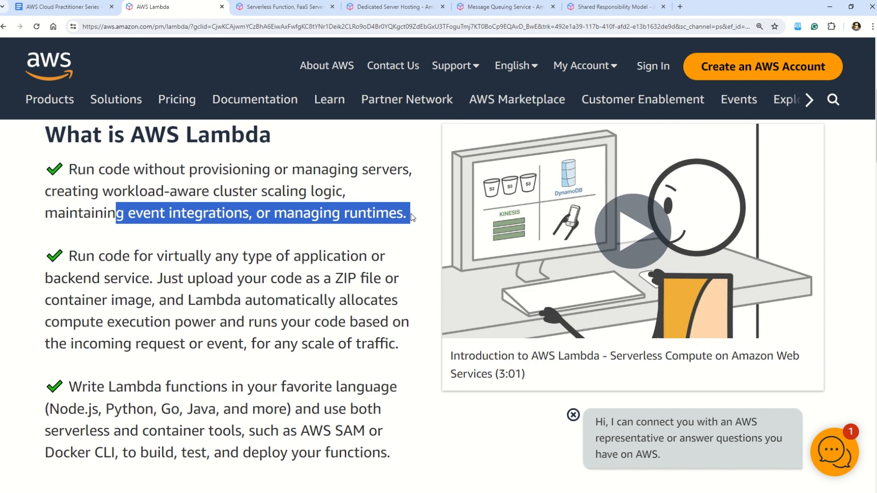
scroll("down", 3)
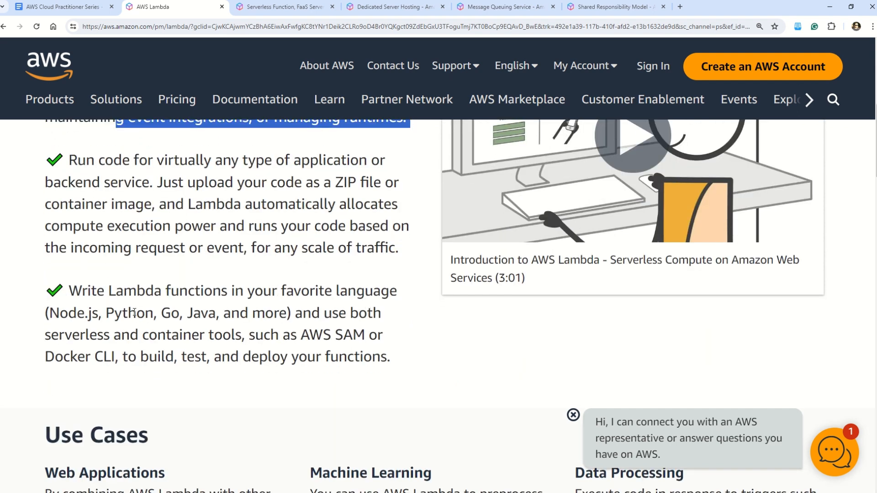
left_click_drag(136, 313, 295, 313)
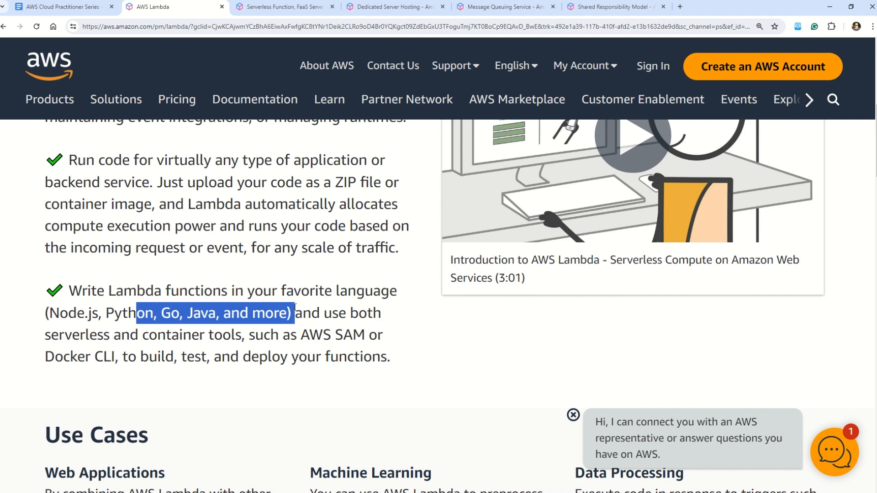
- Highlight the Data Processing use case, review the free tier, and reach the Lambda overview
scroll("down", 3)
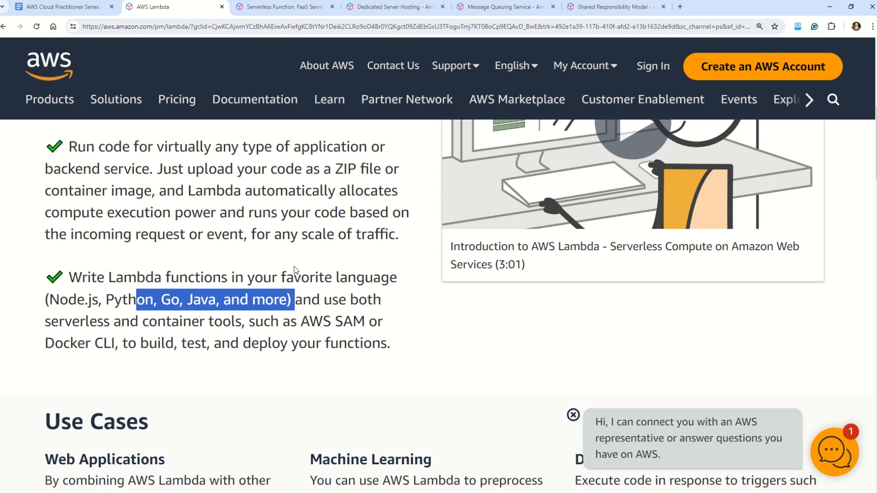
scroll("down", 3)
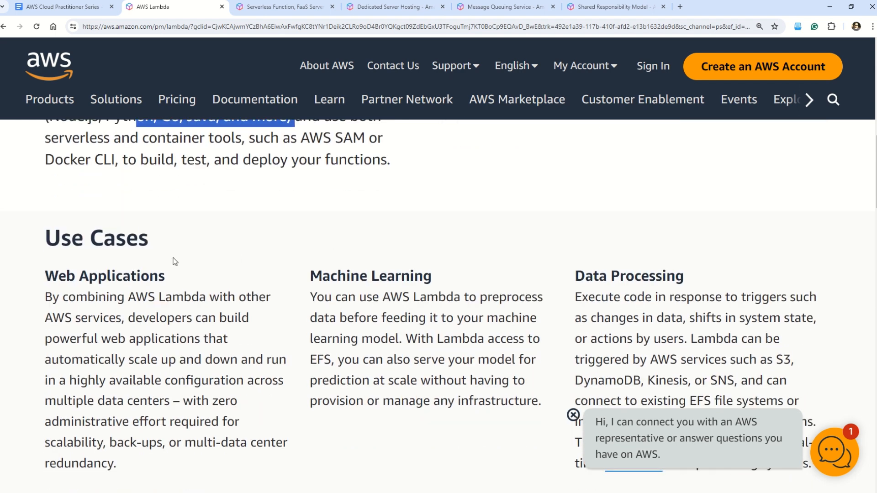
double_click(129, 276)
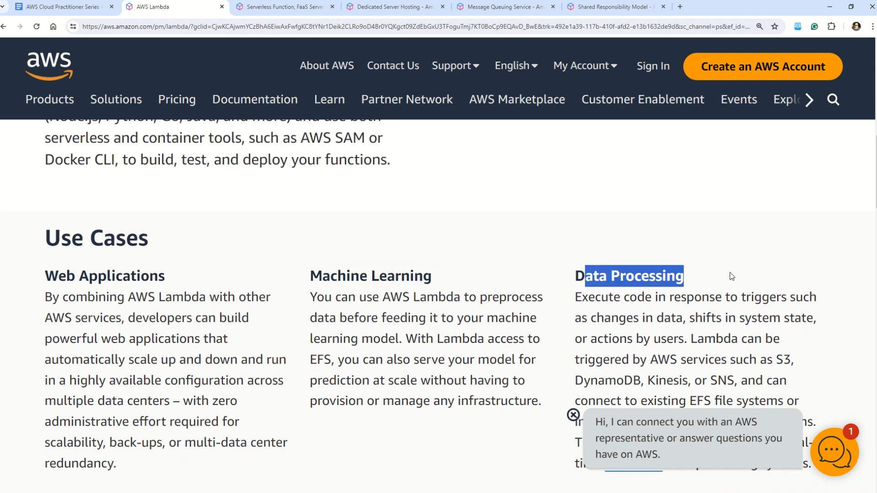
scroll("down", 3)
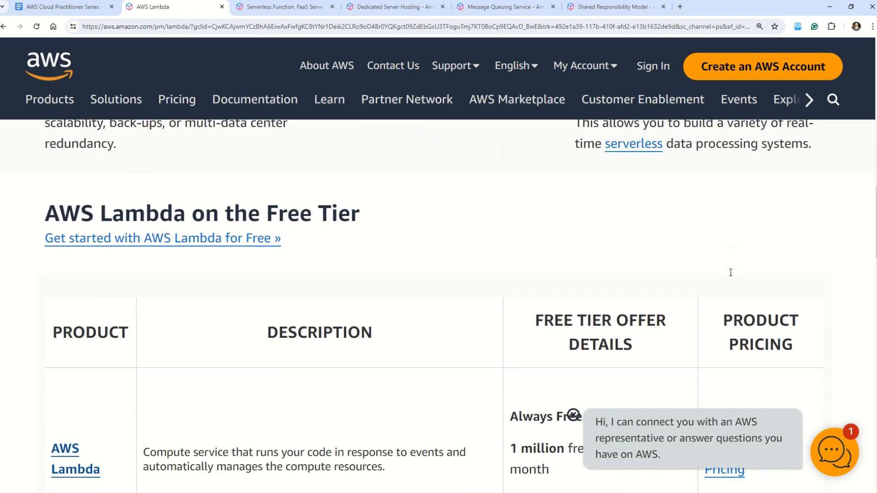
scroll("down", 3)
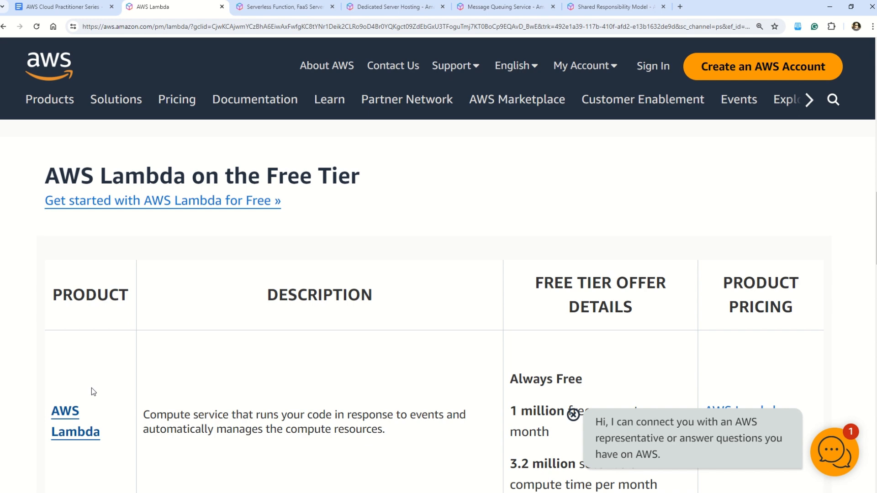
mouse_move(666, 315)
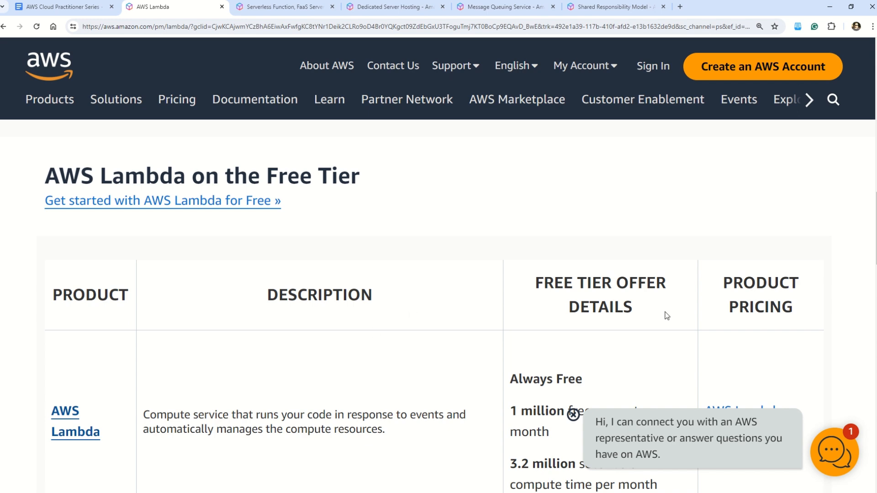
scroll("down", 3)
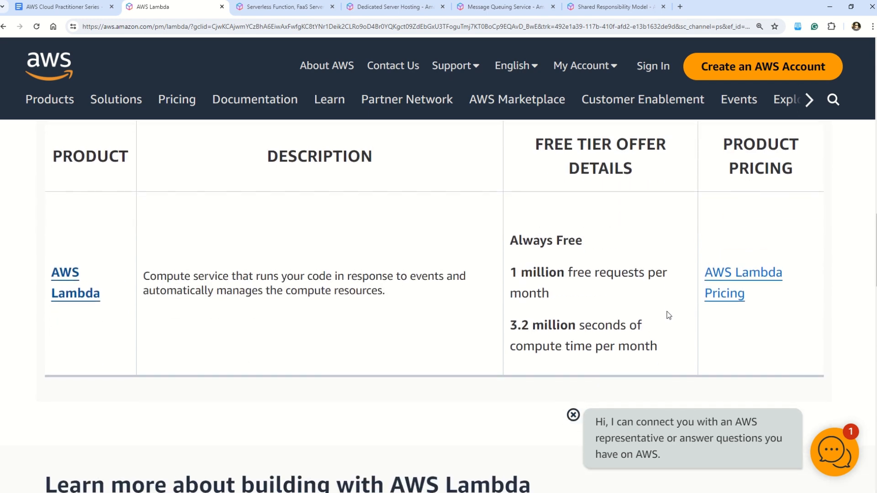
left_click(282, 7)
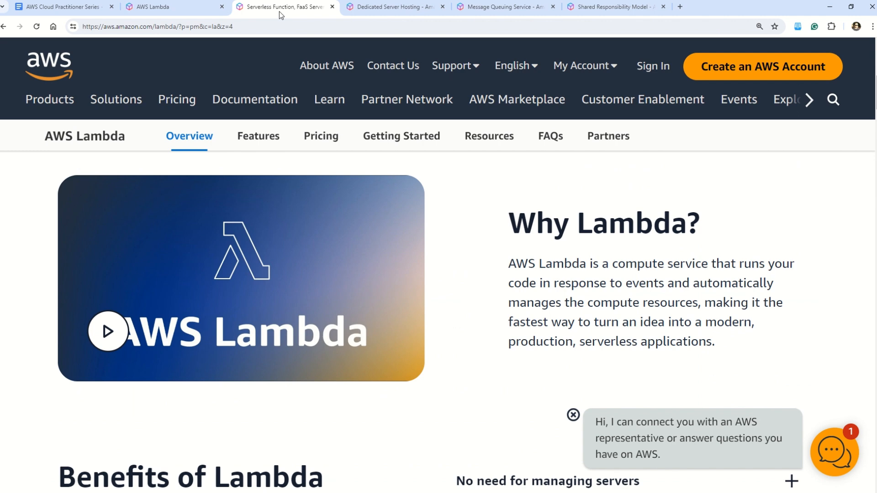
mouse_move(565, 264)
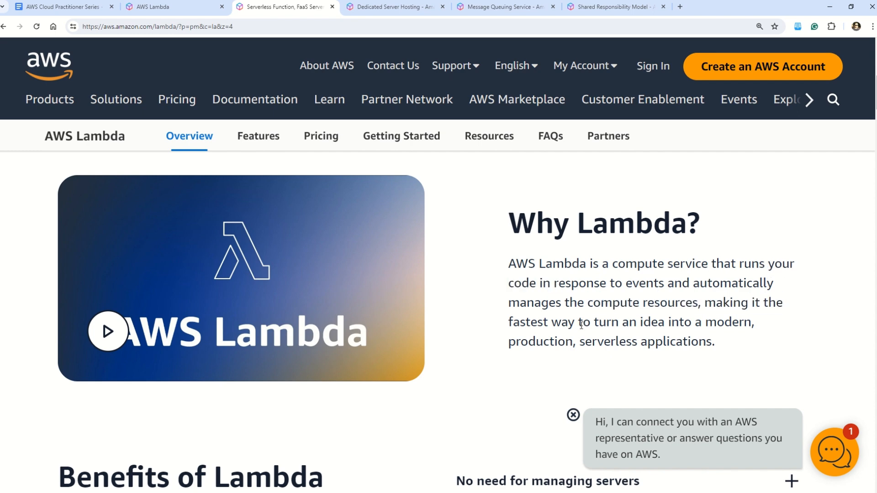
left_click_drag(576, 322, 753, 322)
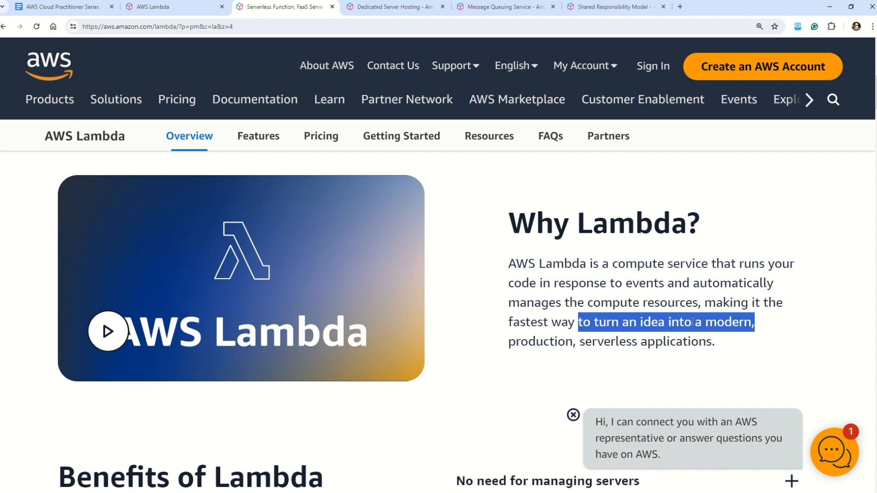
left_click_drag(578, 322, 720, 342)
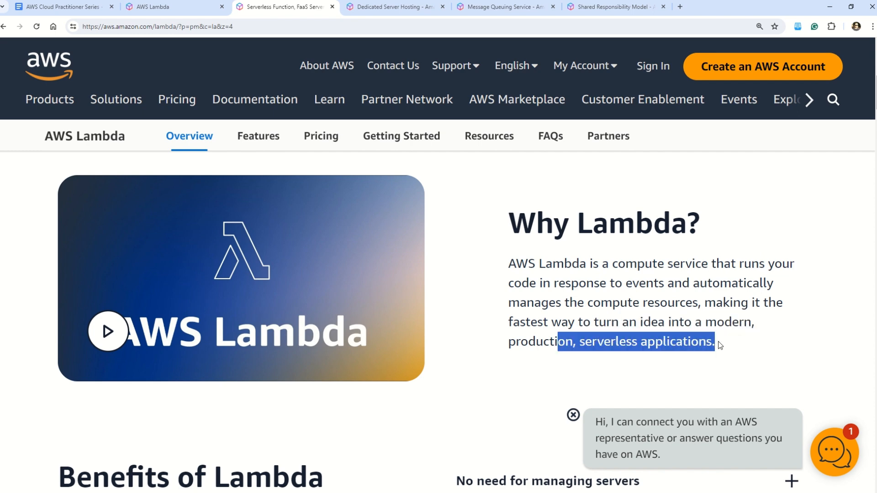
scroll("down", 3)
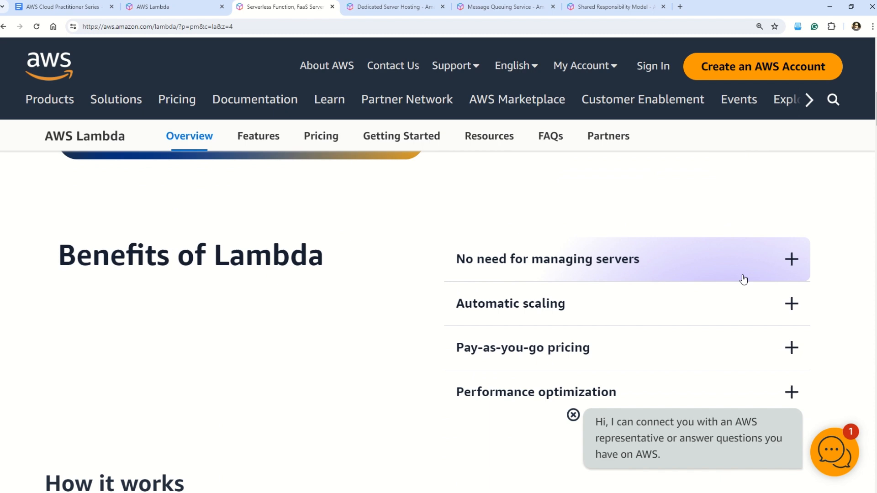
left_click(790, 259)
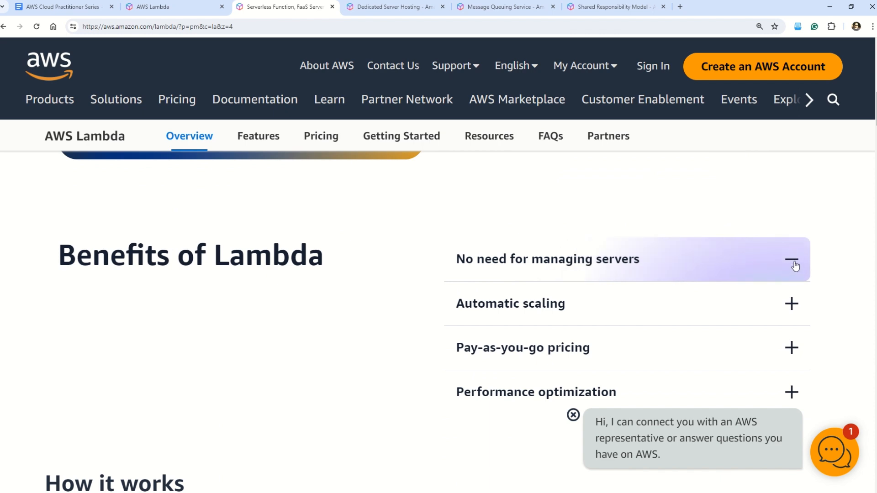
scroll("down", 3)
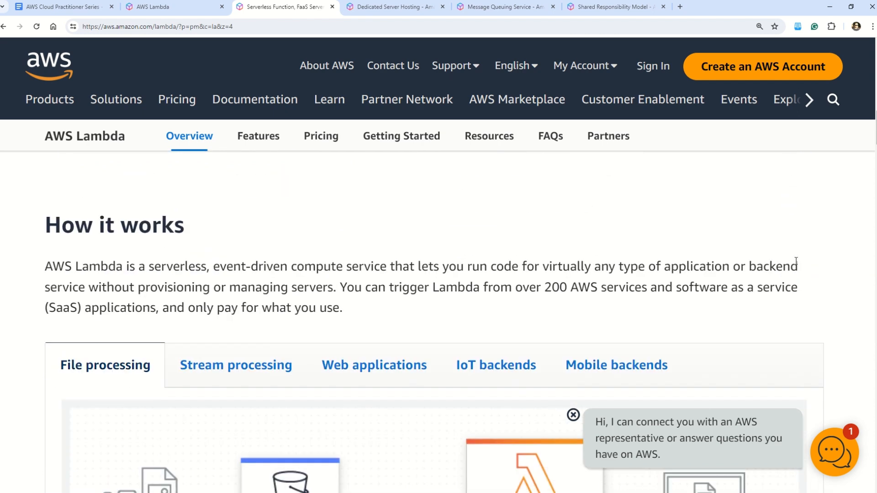
scroll("down", 3)
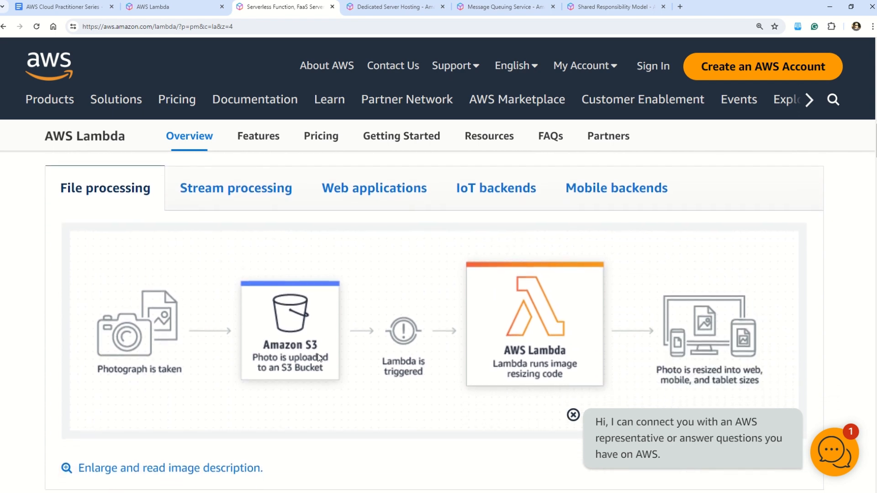
mouse_move(586, 277)
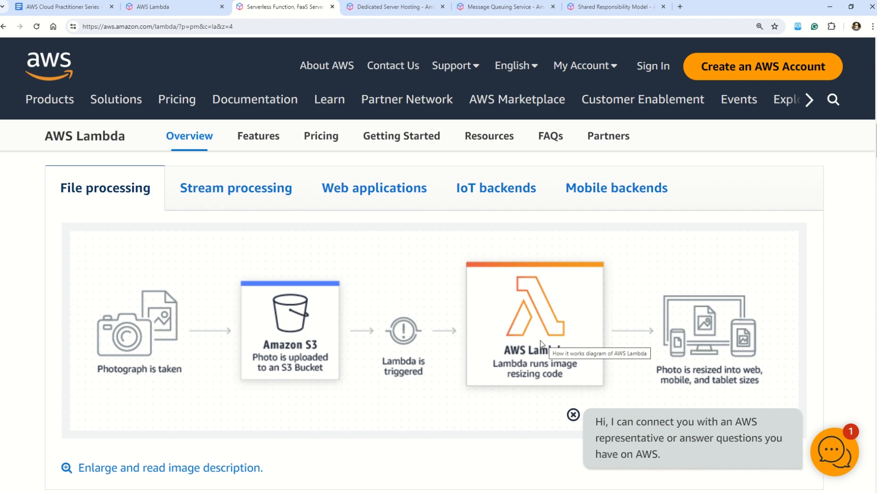
mouse_move(424, 325)
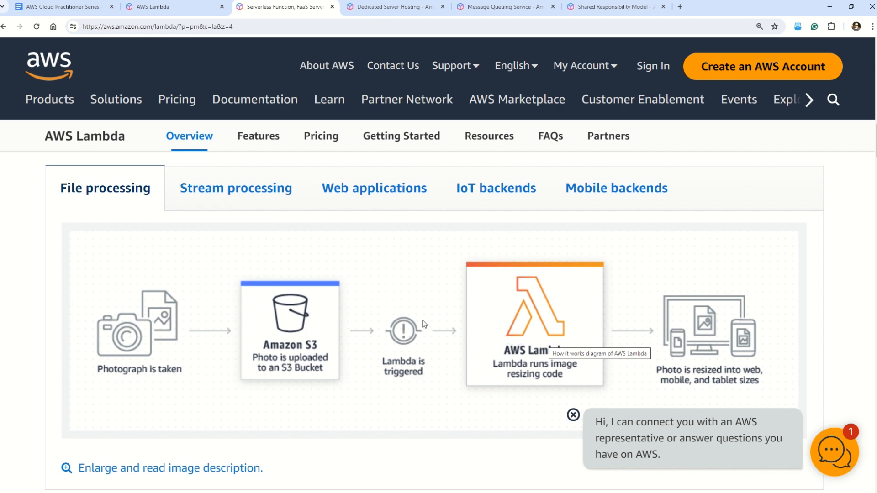
mouse_move(670, 348)
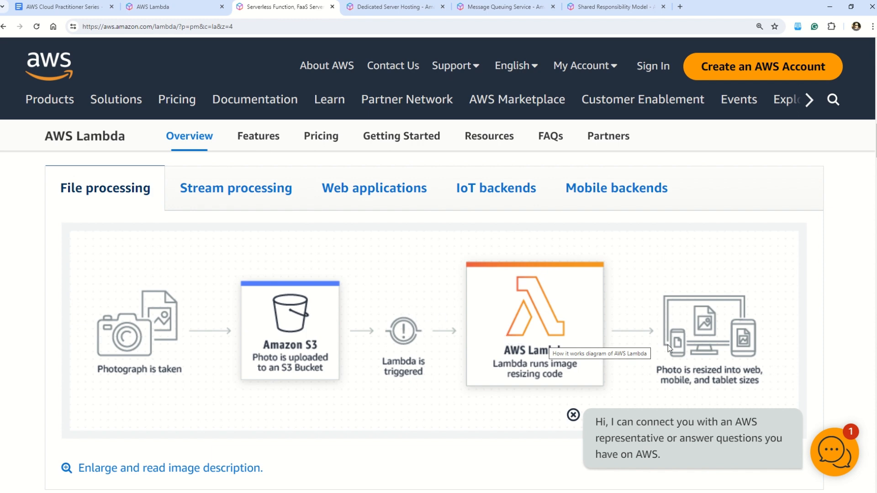
mouse_move(726, 351)
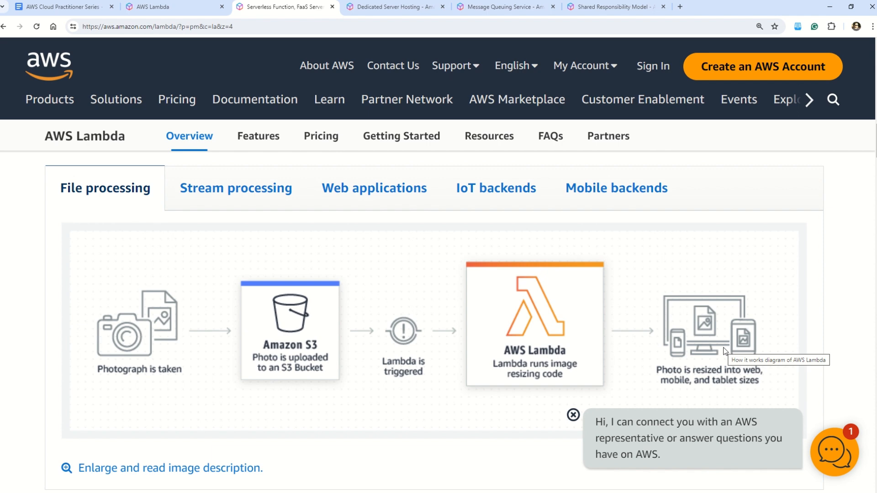
mouse_move(641, 284)
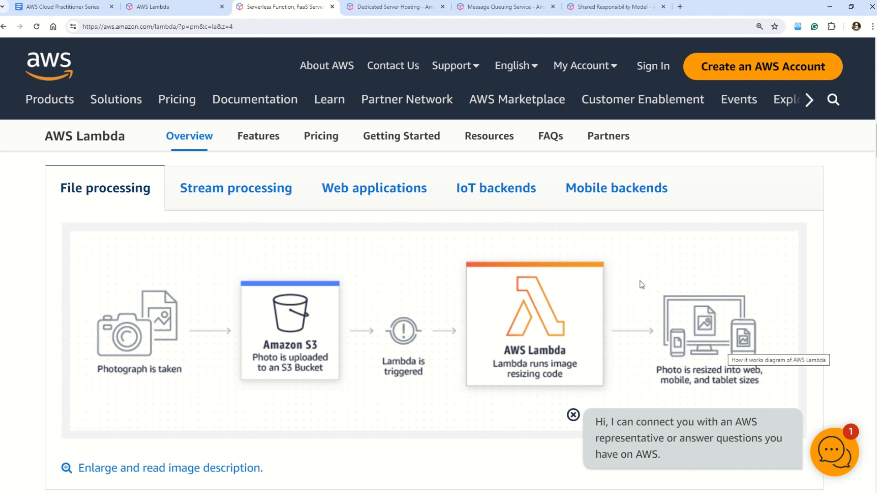
mouse_move(724, 349)
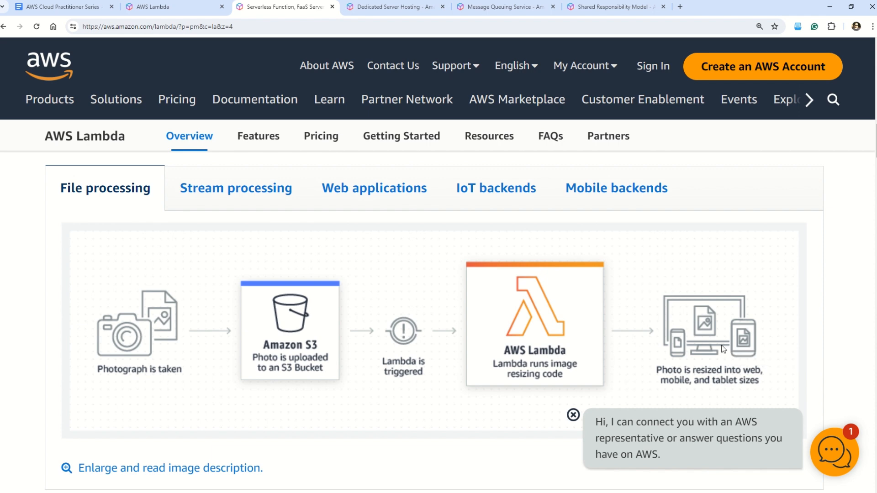
mouse_move(715, 342)
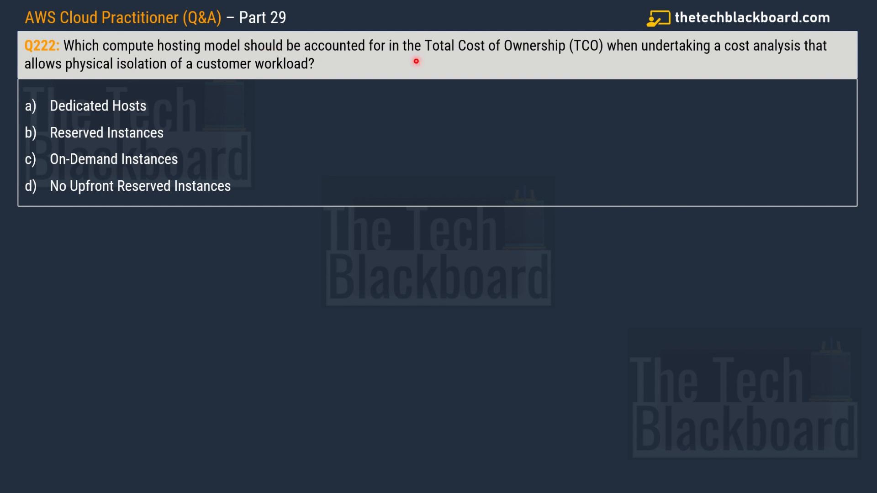
mouse_move(622, 92)
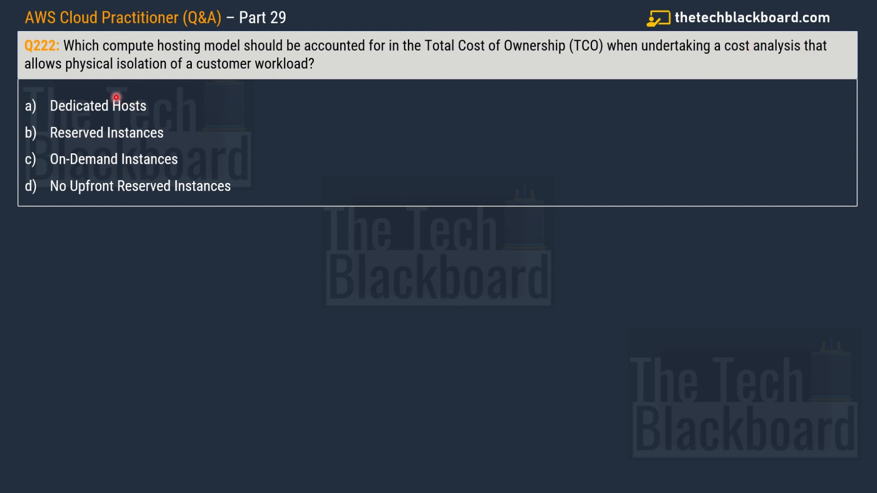
mouse_move(294, 65)
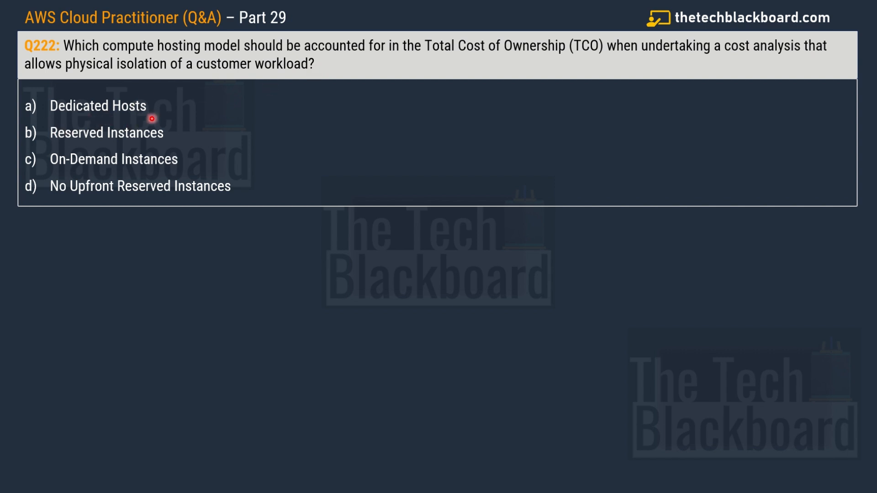
mouse_move(156, 165)
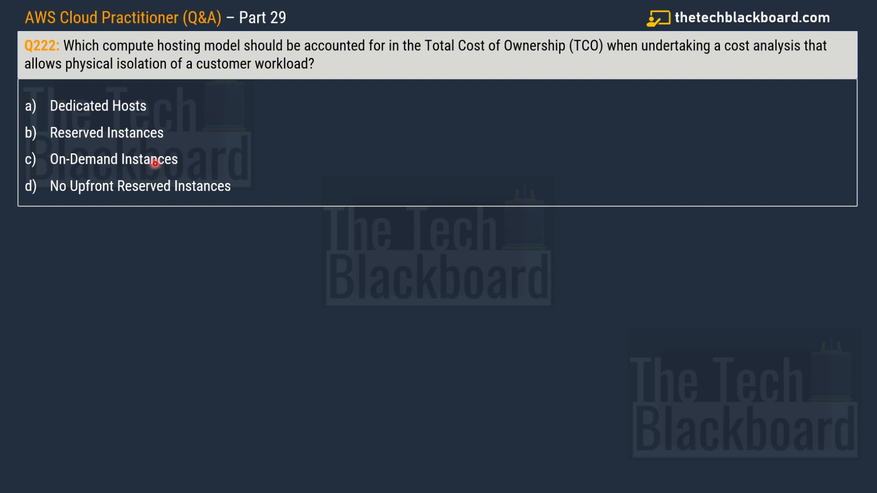
mouse_move(255, 182)
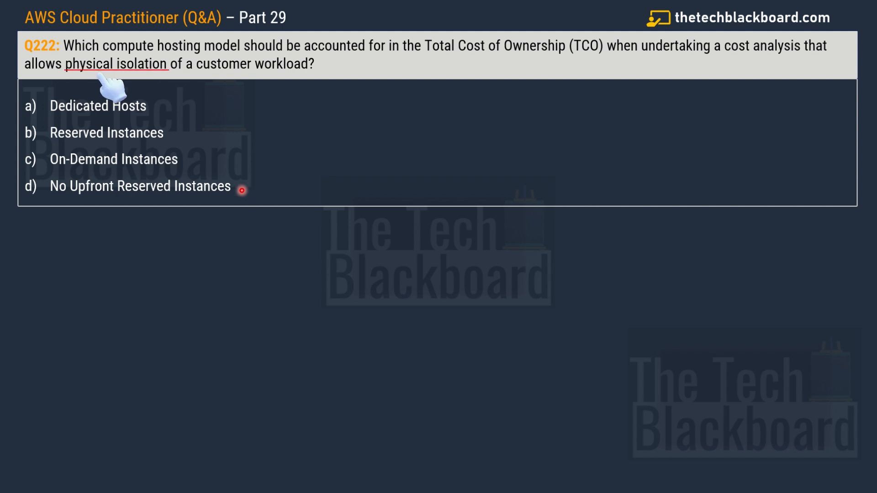
mouse_move(143, 74)
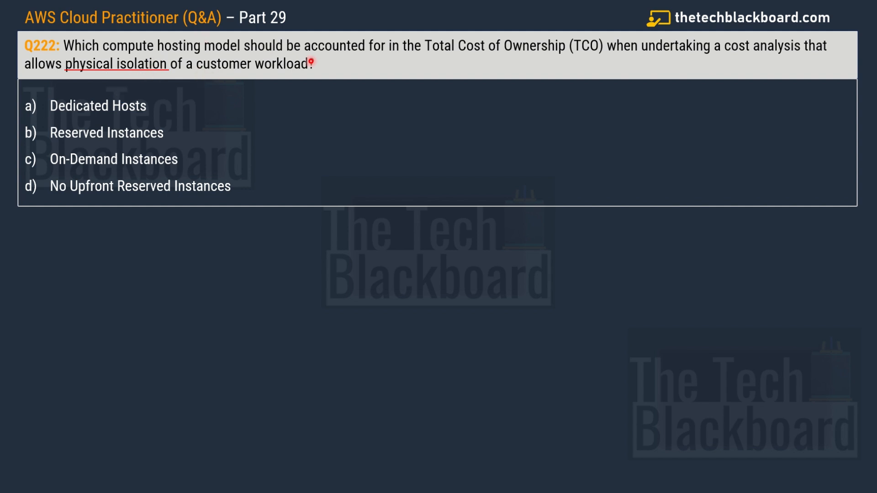
- Leave the Q222 slide for the Amazon EC2 Dedicated Hosts page
left_click(98, 106)
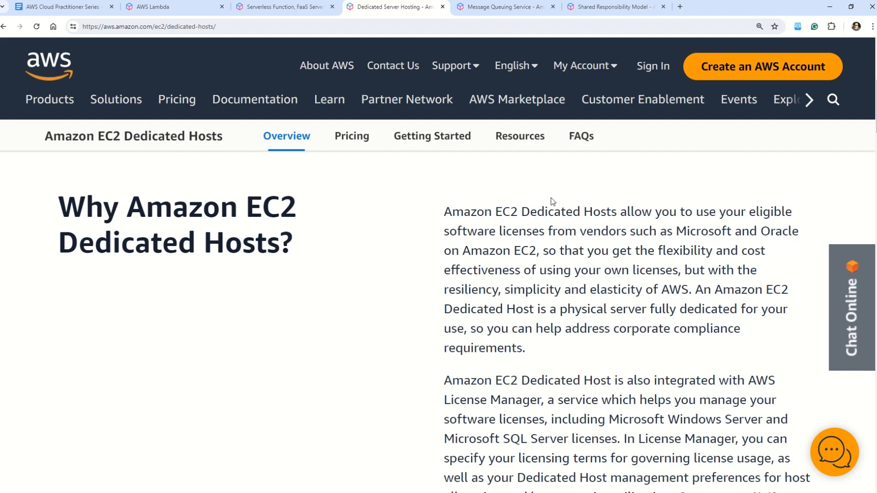
left_click_drag(549, 211, 789, 212)
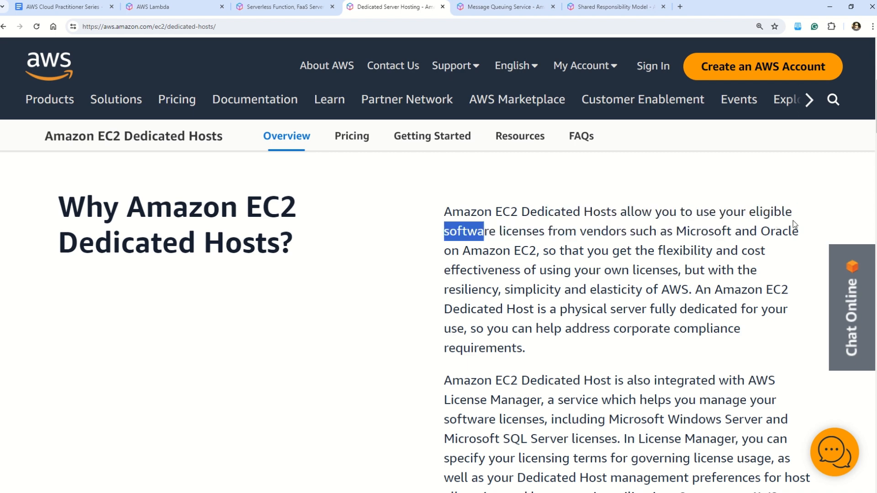
left_click_drag(503, 250, 586, 250)
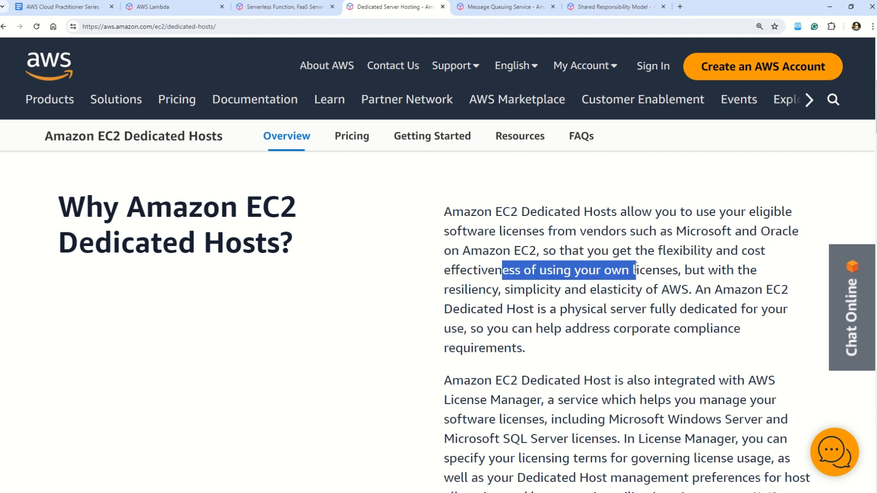
scroll("down", 3)
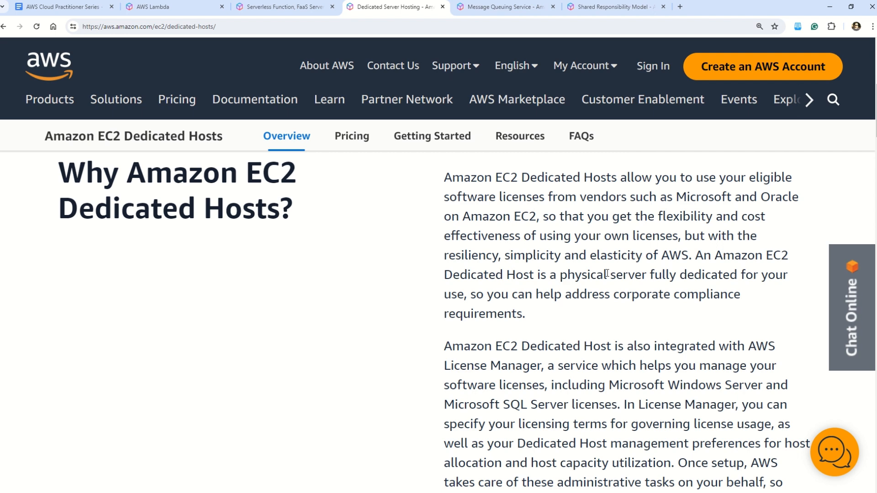
mouse_move(583, 293)
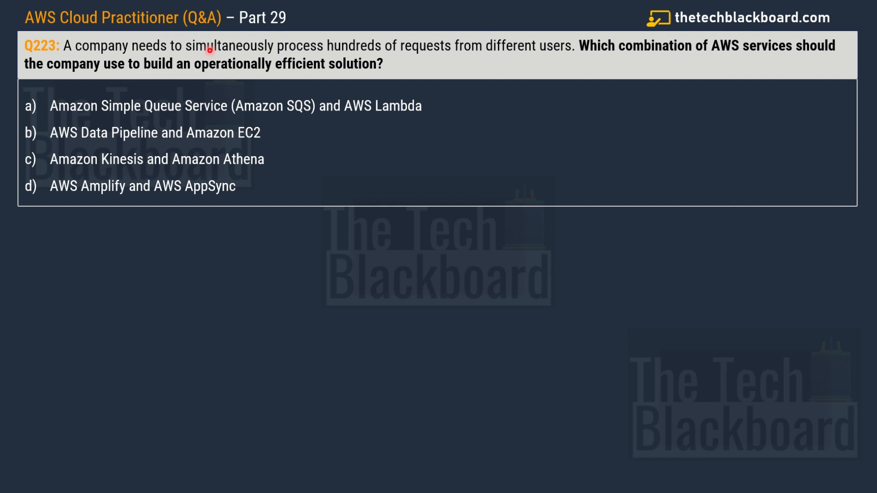
mouse_move(502, 52)
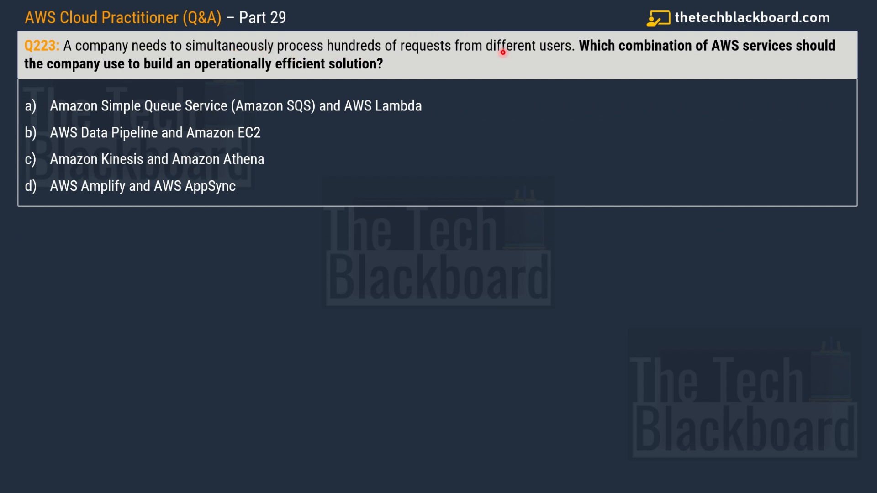
mouse_move(601, 60)
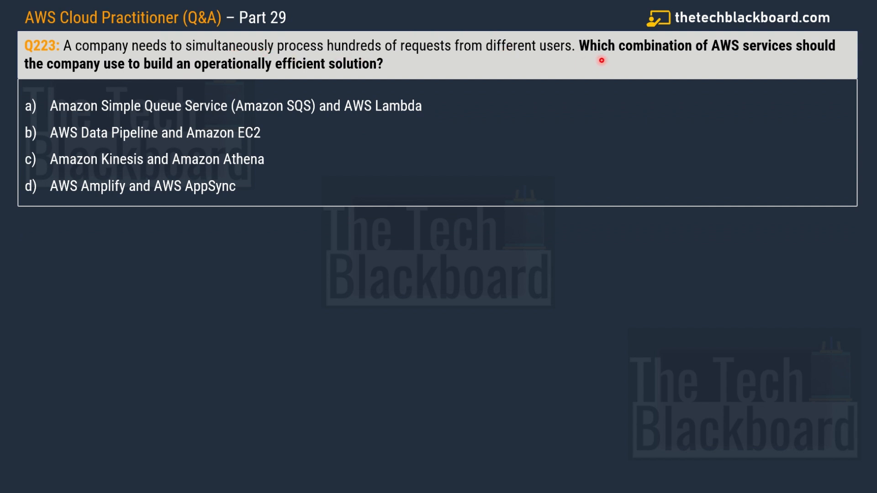
mouse_move(813, 56)
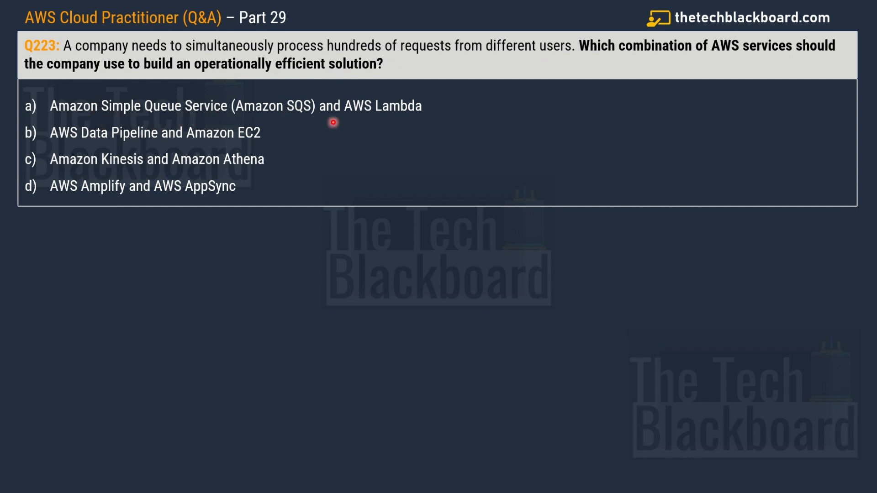
mouse_move(433, 120)
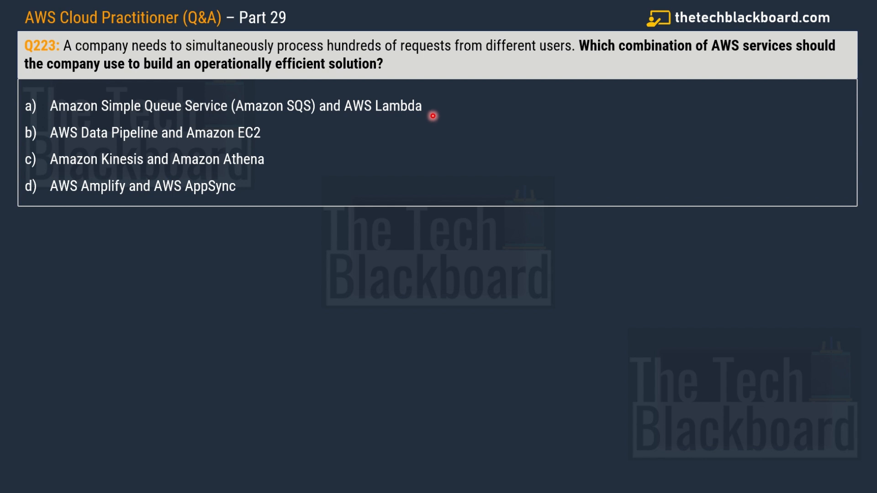
mouse_move(128, 140)
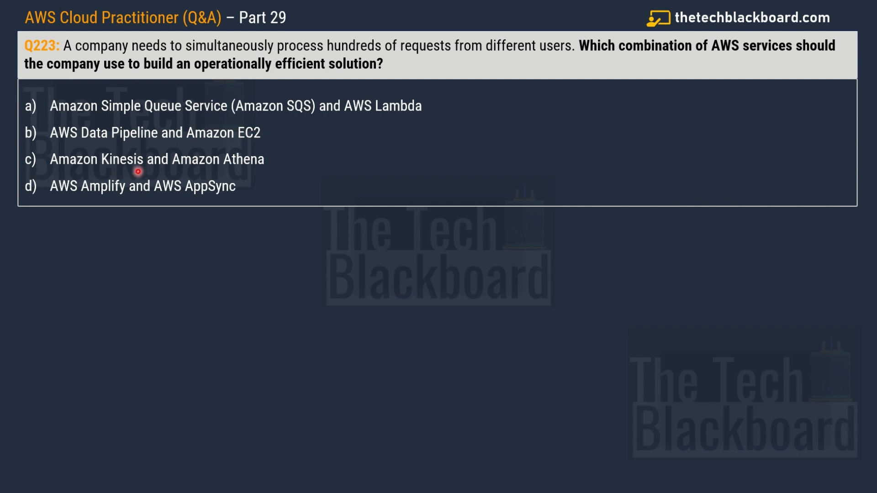
mouse_move(273, 159)
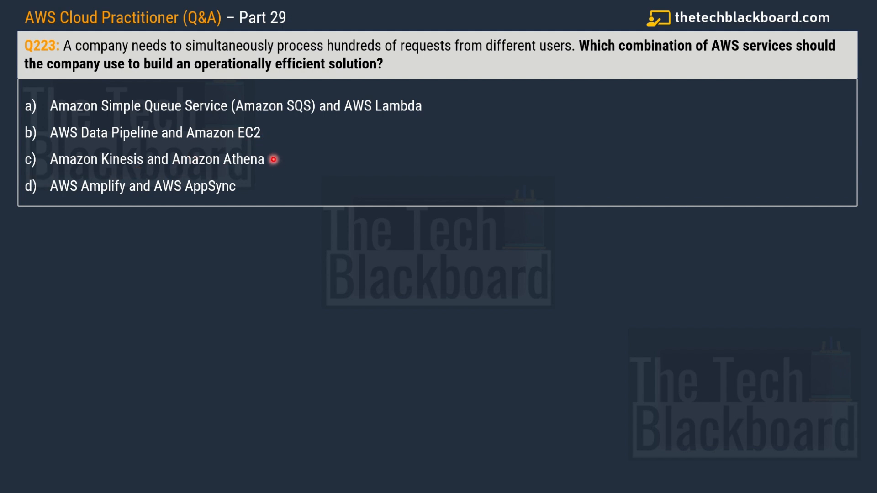
mouse_move(144, 197)
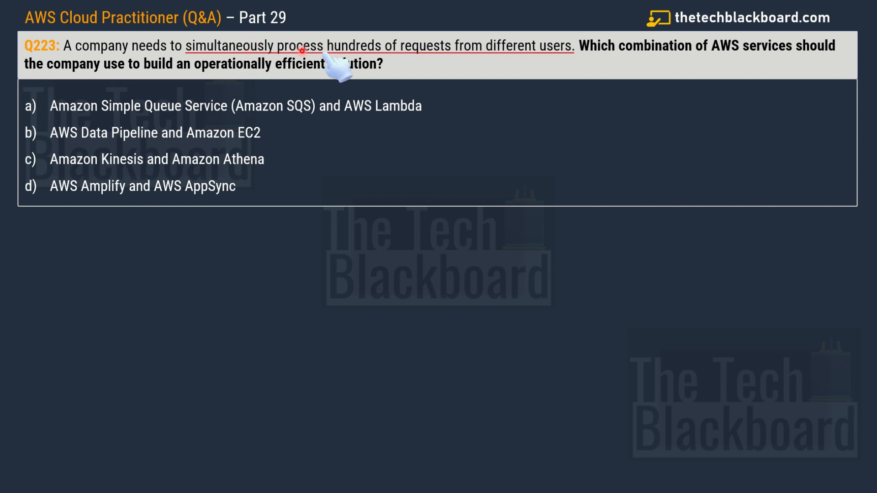
mouse_move(556, 55)
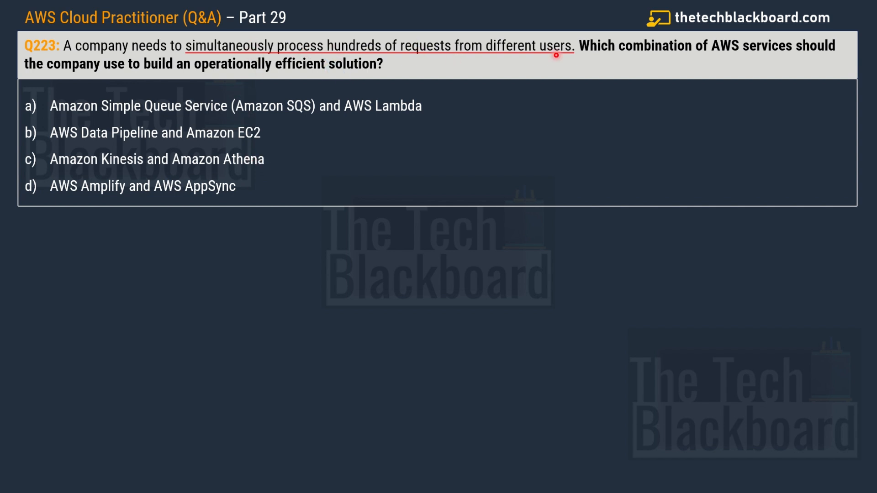
mouse_move(594, 71)
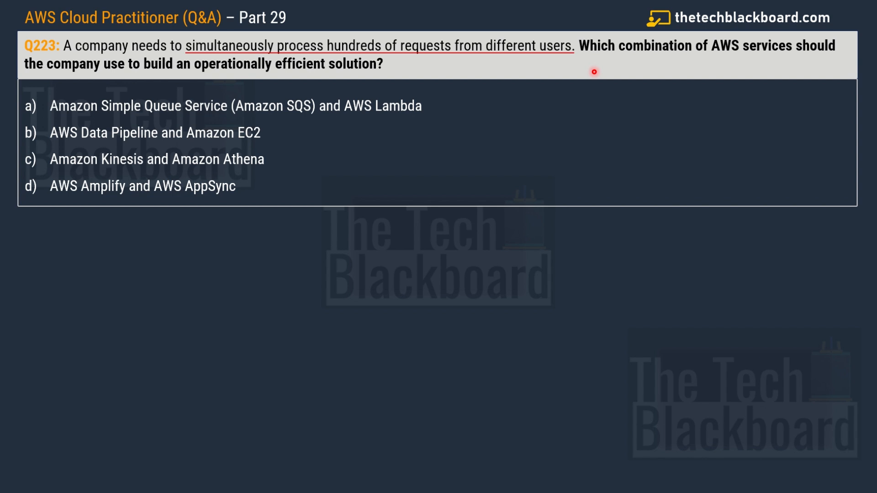
mouse_move(555, 64)
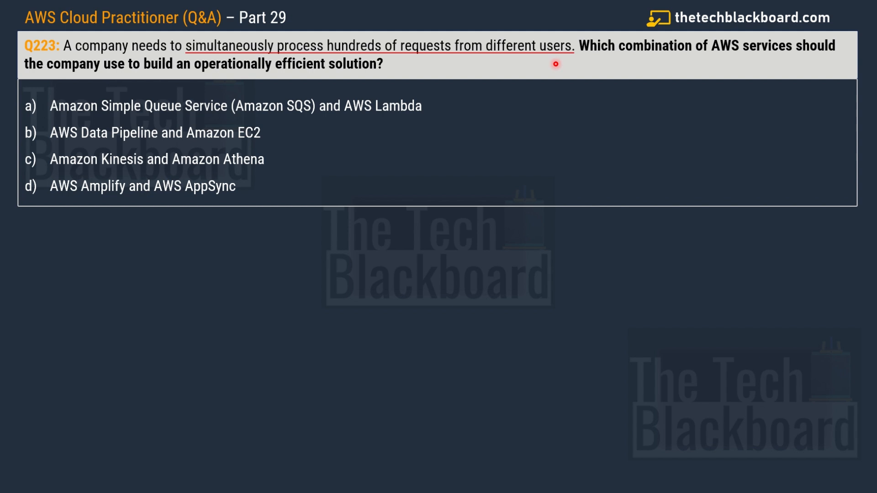
mouse_move(598, 54)
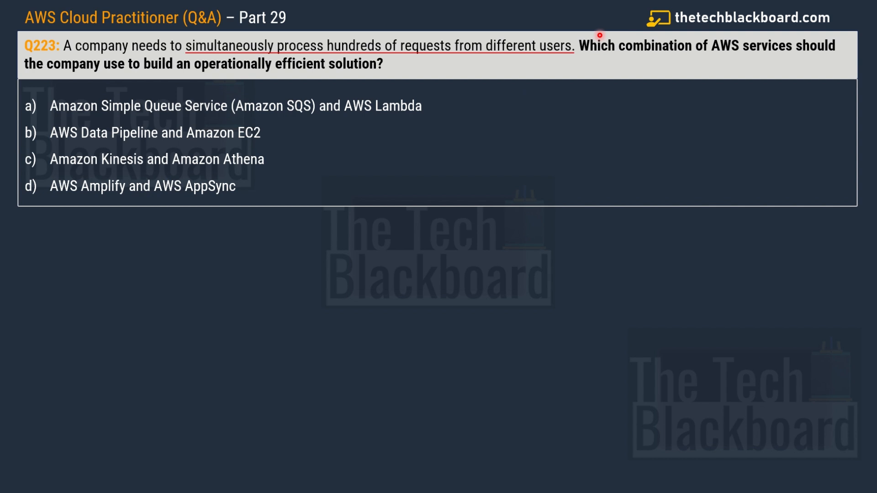
- Switch to the Amazon SQS overview page
left_click(506, 7)
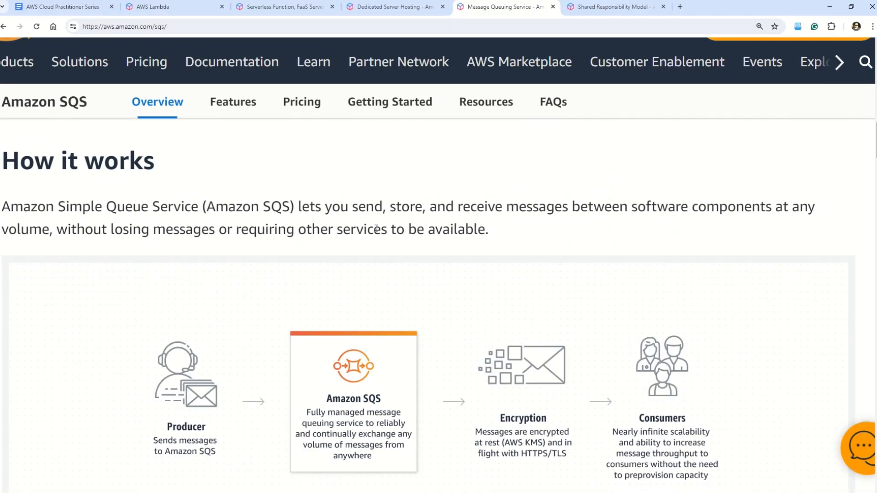
mouse_move(184, 206)
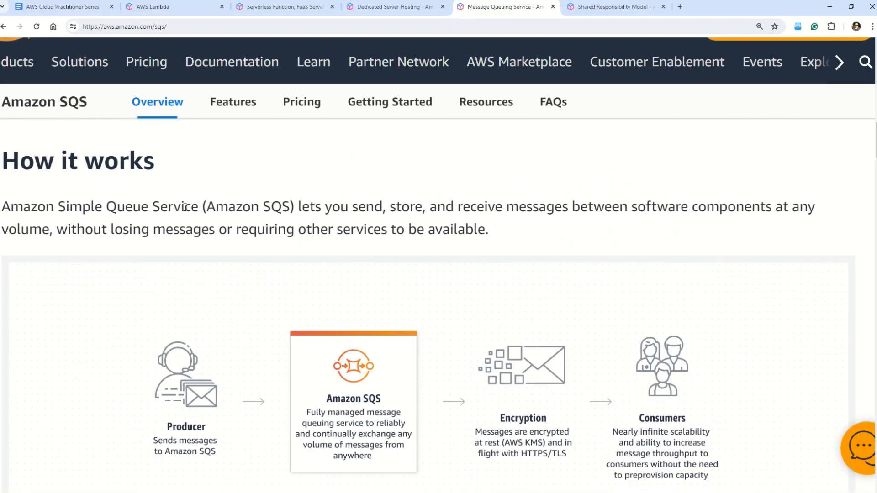
- Highlight the SQS description about exchanging messages at any volume and scroll to the diagram
left_click_drag(174, 206, 309, 206)
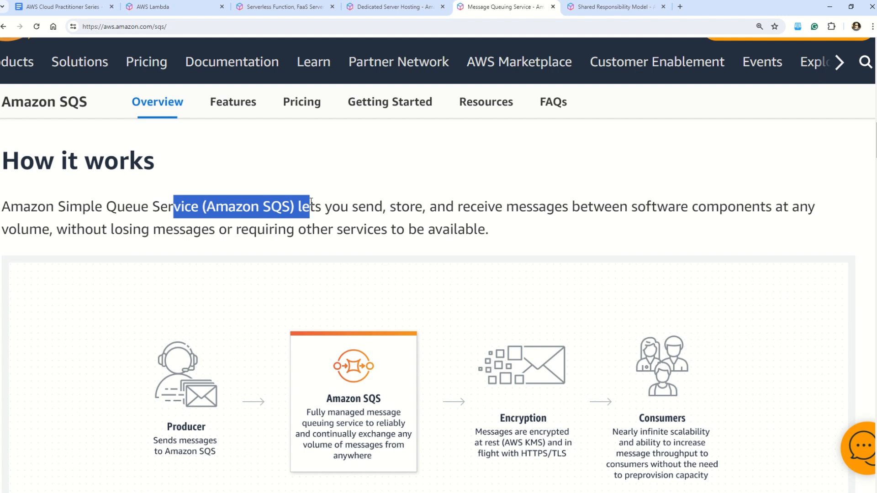
left_click_drag(306, 206, 613, 206)
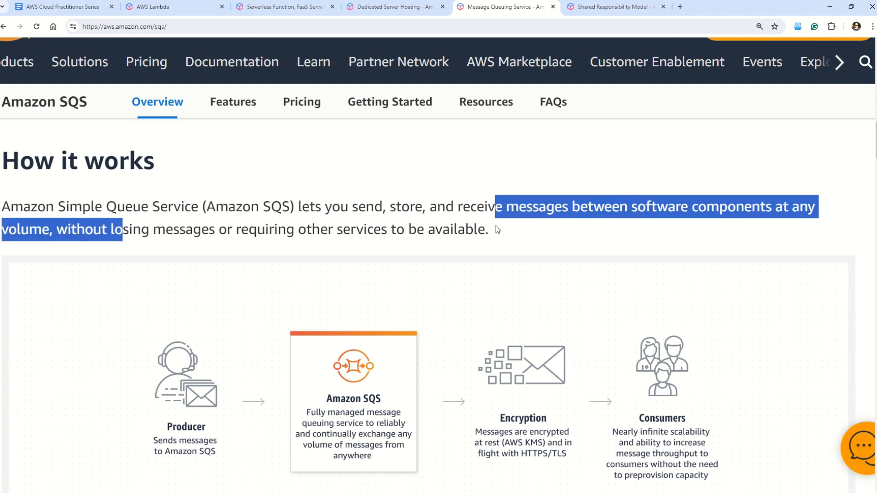
scroll("down", 3)
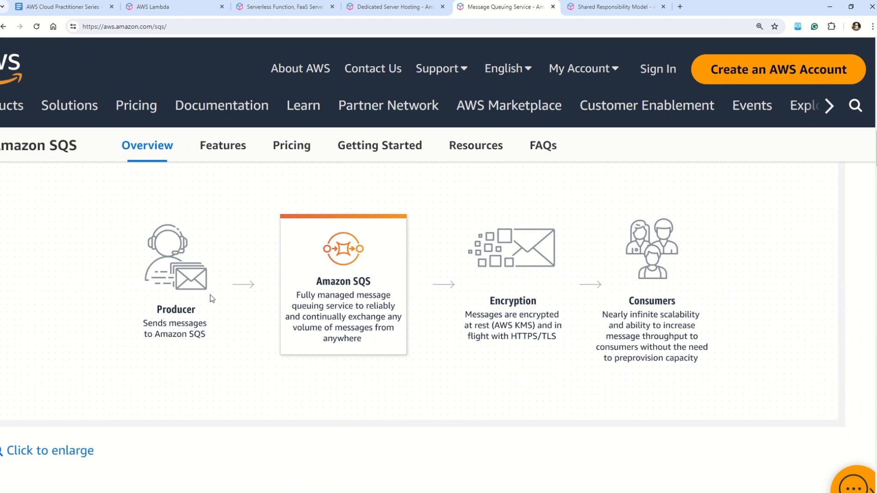
mouse_move(182, 304)
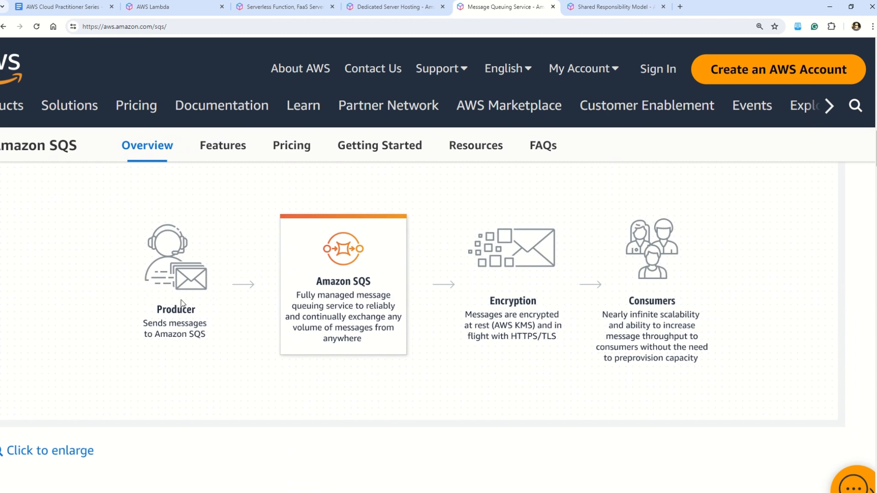
mouse_move(184, 316)
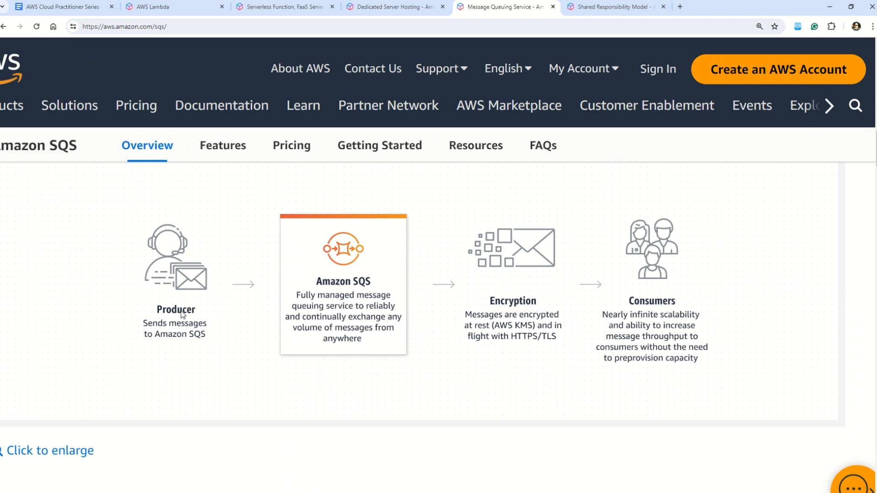
mouse_move(197, 347)
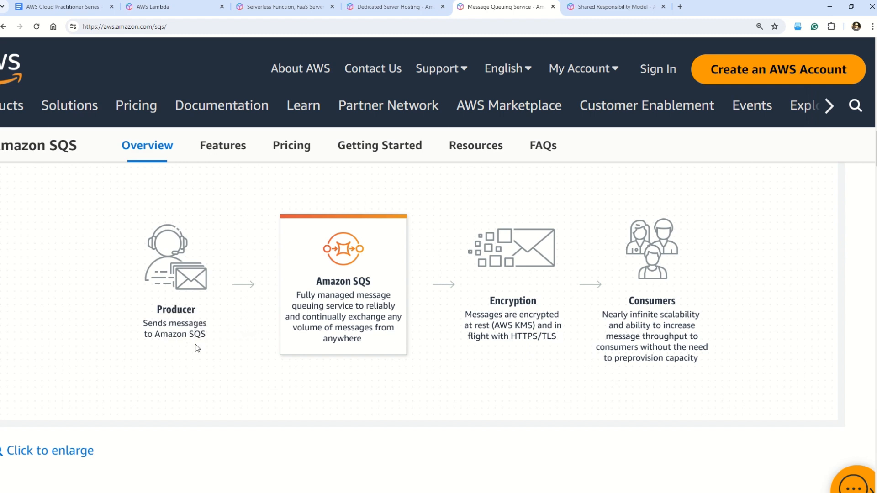
mouse_move(381, 257)
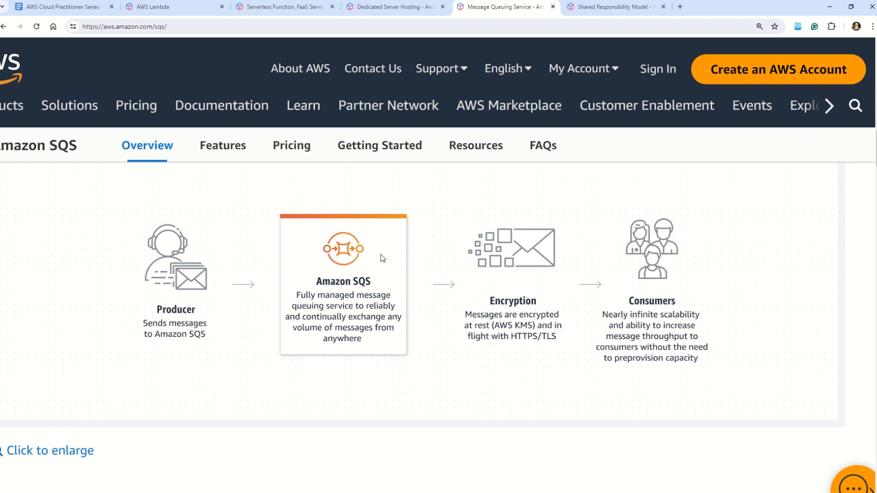
mouse_move(404, 306)
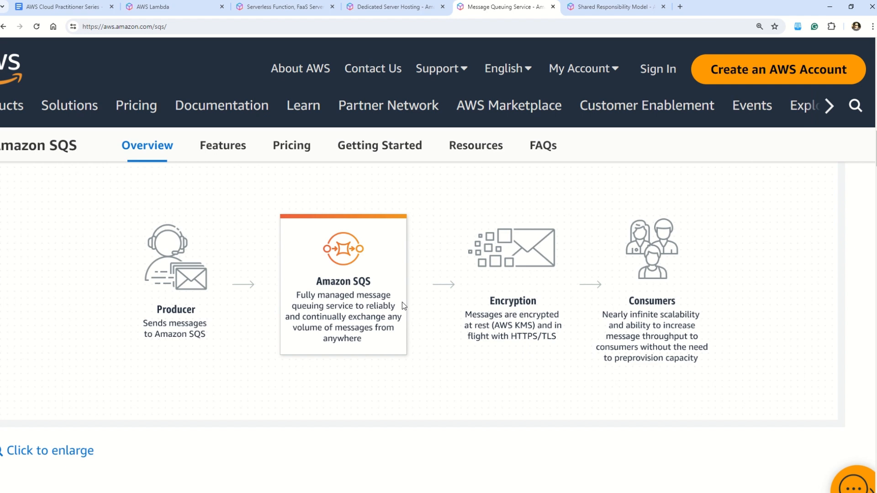
mouse_move(270, 278)
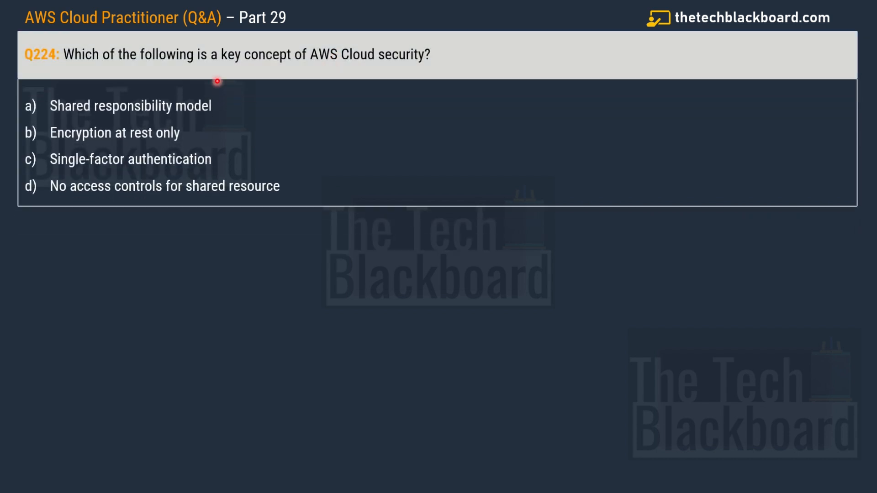
mouse_move(206, 67)
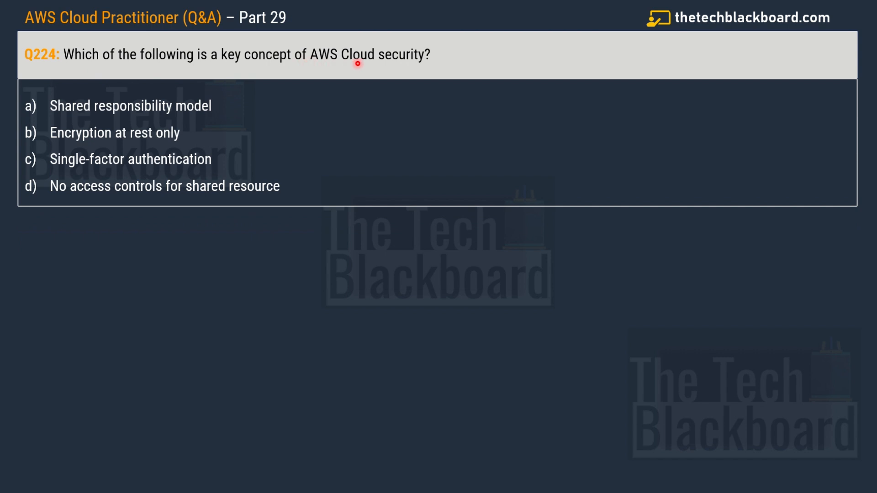
mouse_move(328, 68)
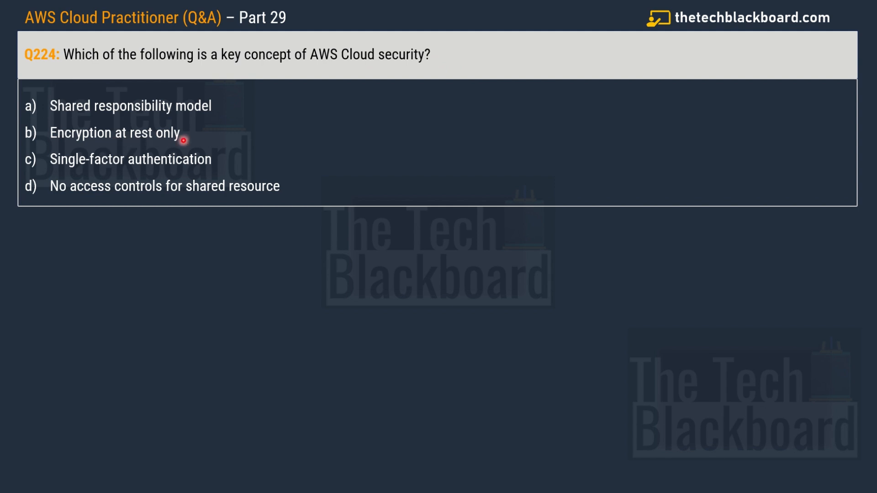
mouse_move(180, 171)
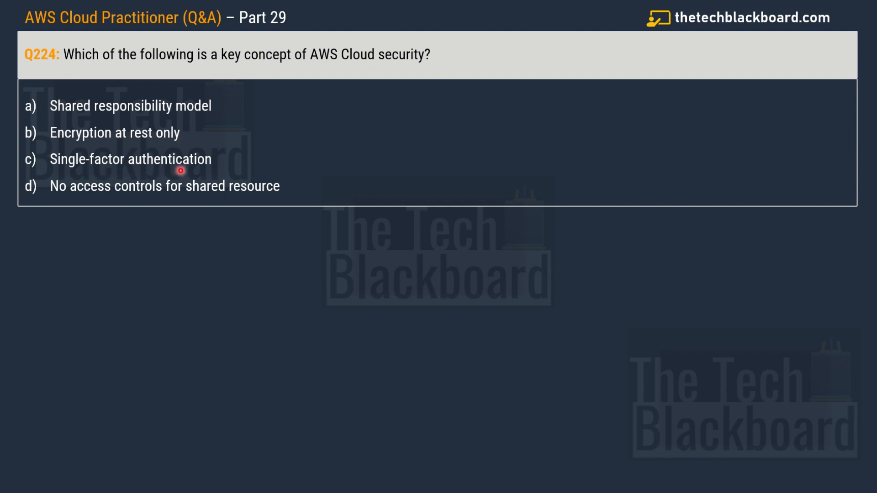
mouse_move(107, 193)
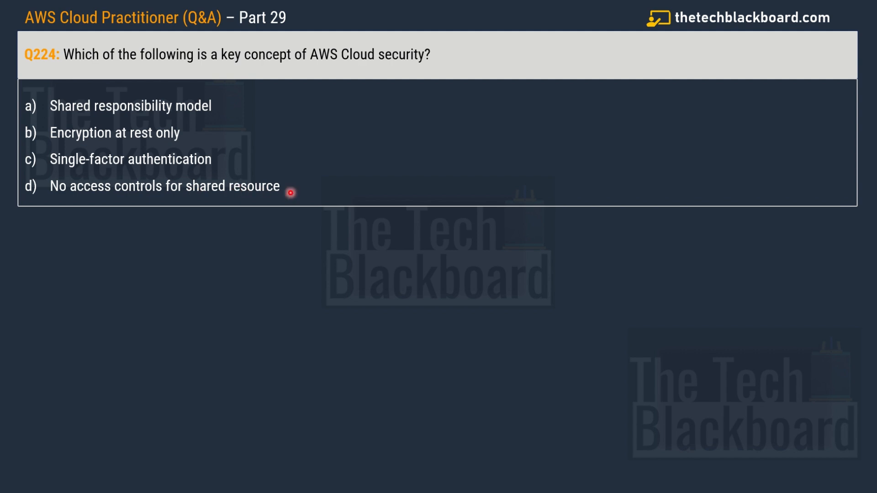
- Reveal 'Shared responsibility model' as Q224's answer and switch to its AWS page
left_click(130, 105)
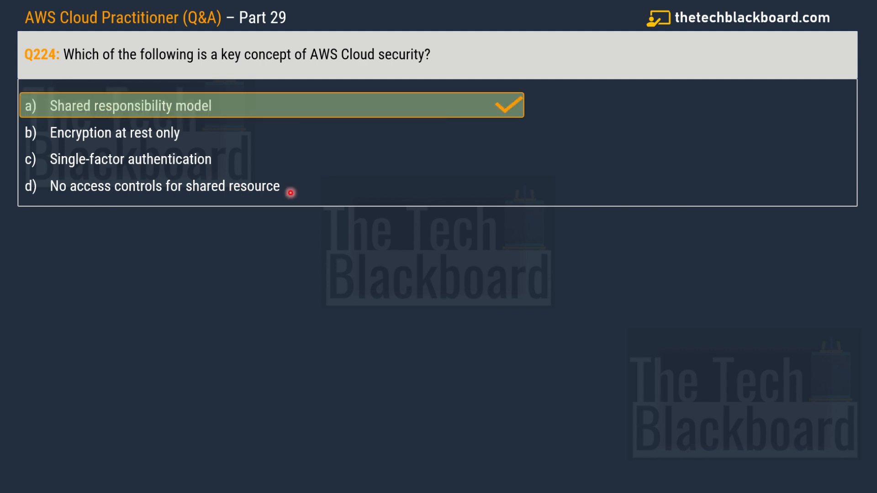
mouse_move(230, 112)
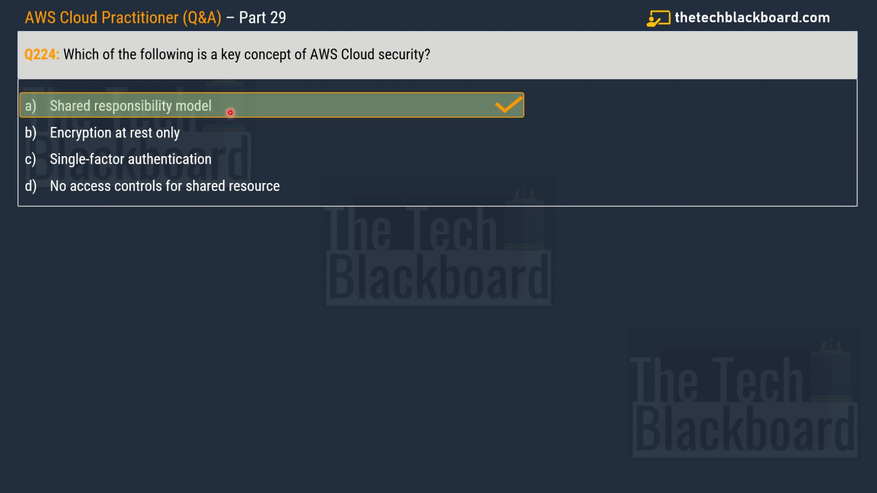
left_click(613, 6)
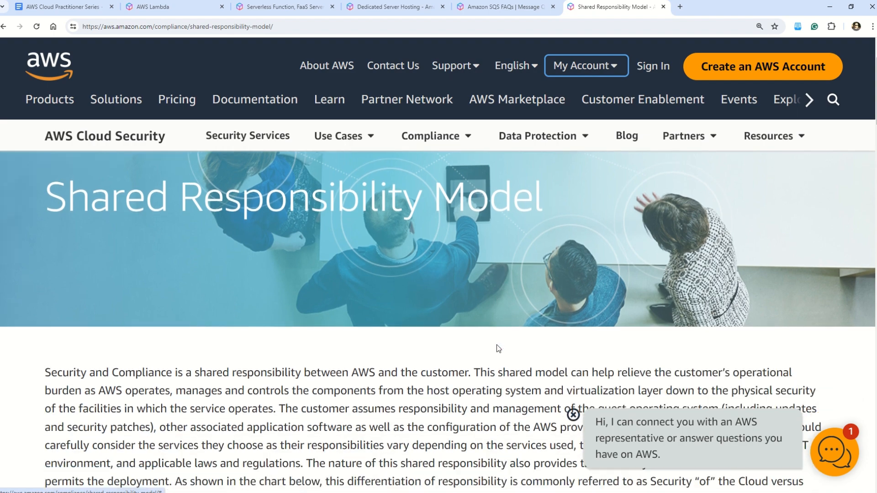
- Scroll through the Security of/in the Cloud text down to the responsibility chart
scroll("down", 3)
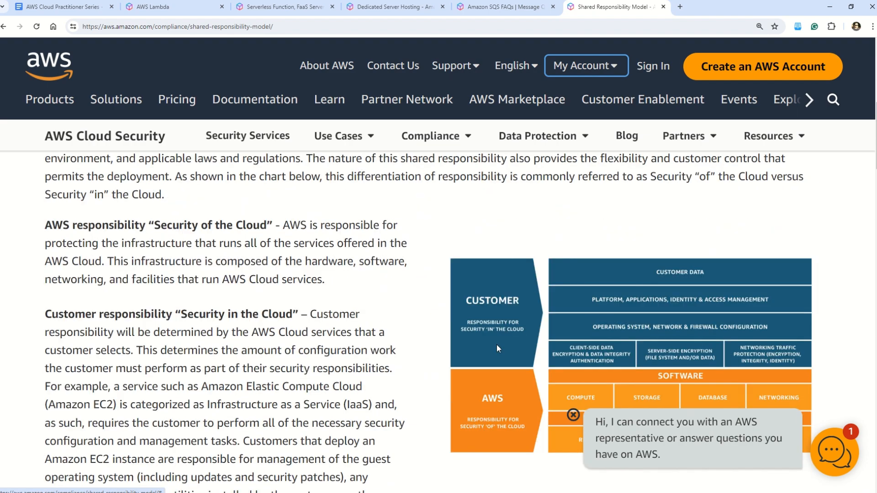
scroll("down", 3)
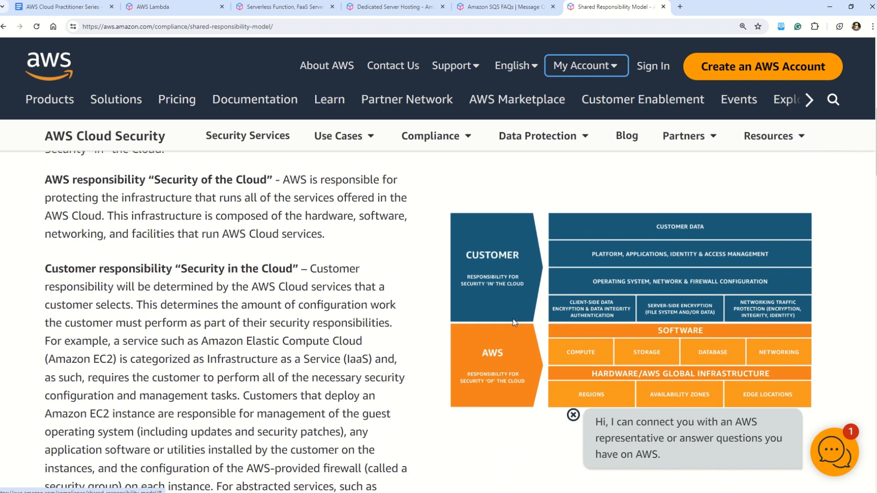
scroll("down", 3)
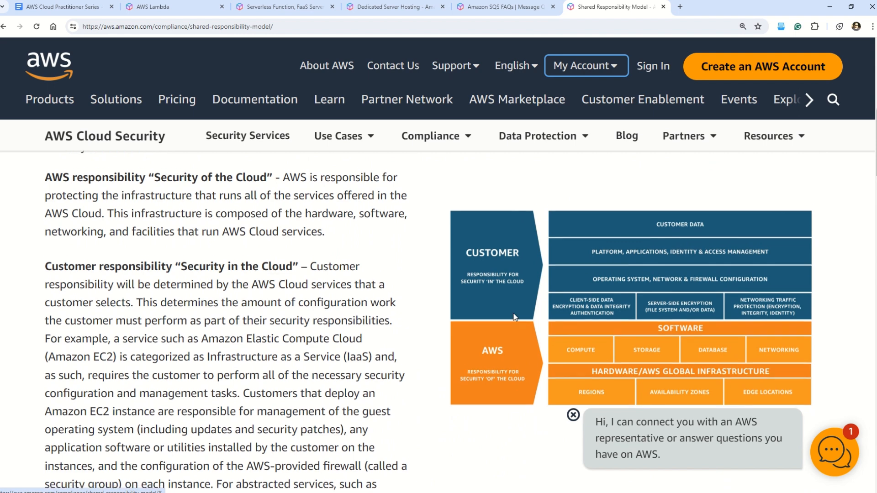
scroll("down", 3)
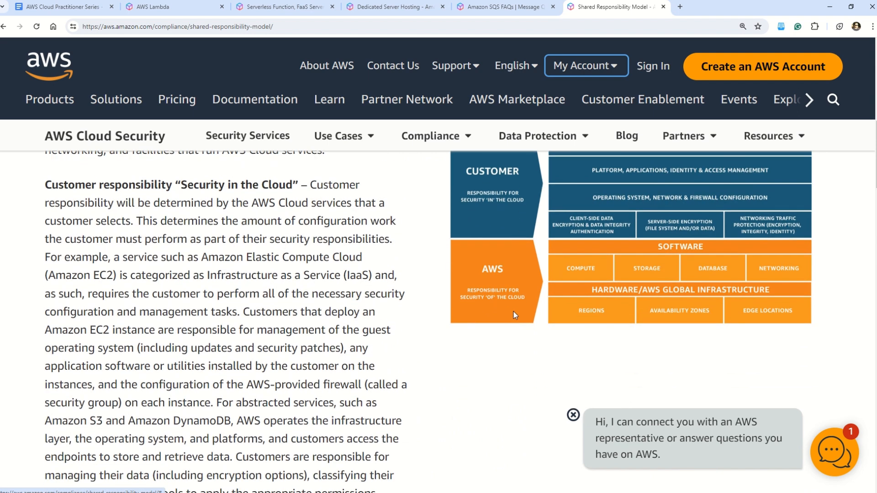
scroll("down", 3)
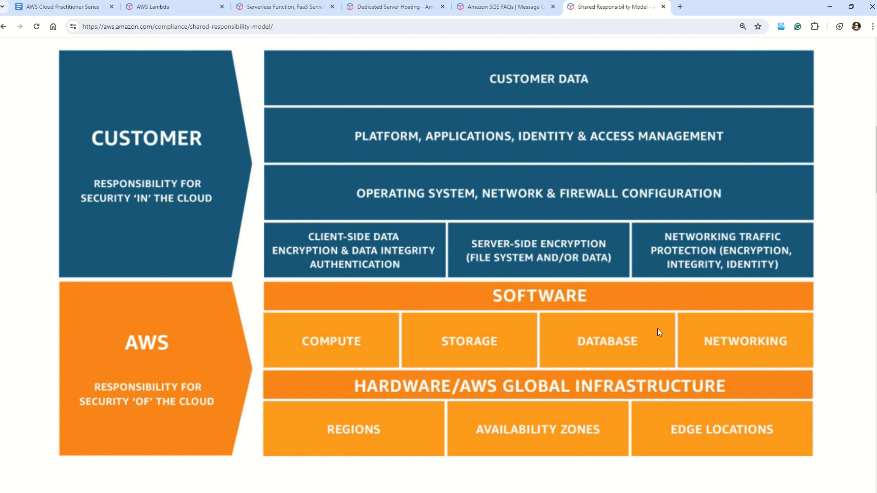
mouse_move(524, 323)
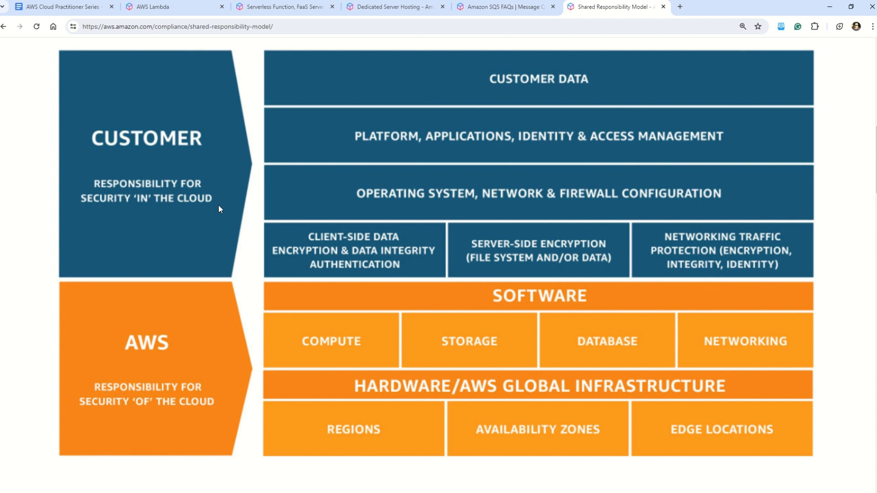
mouse_move(543, 78)
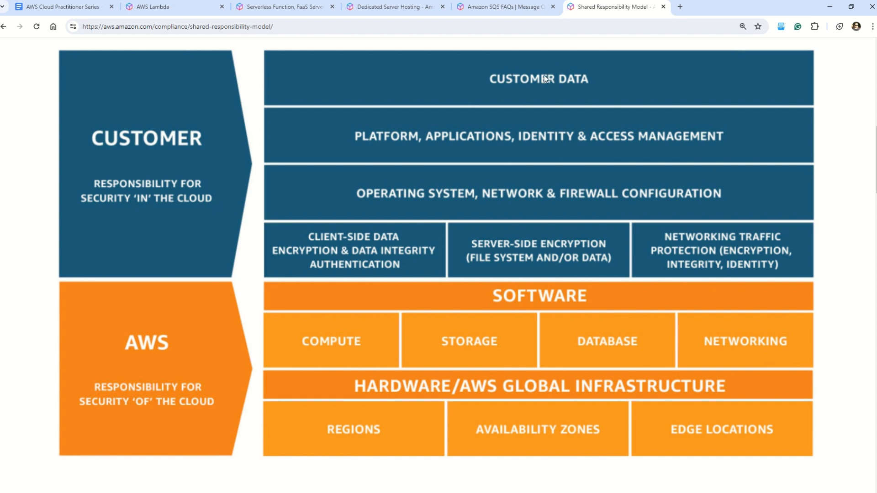
mouse_move(520, 147)
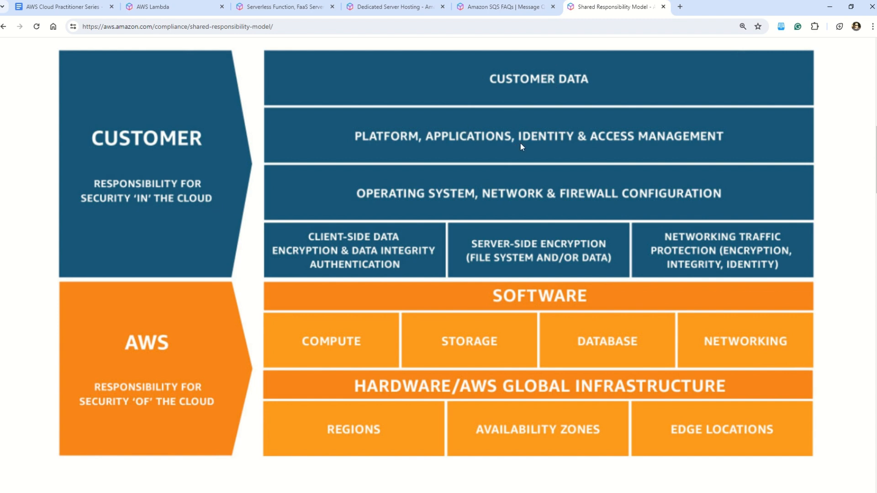
mouse_move(720, 145)
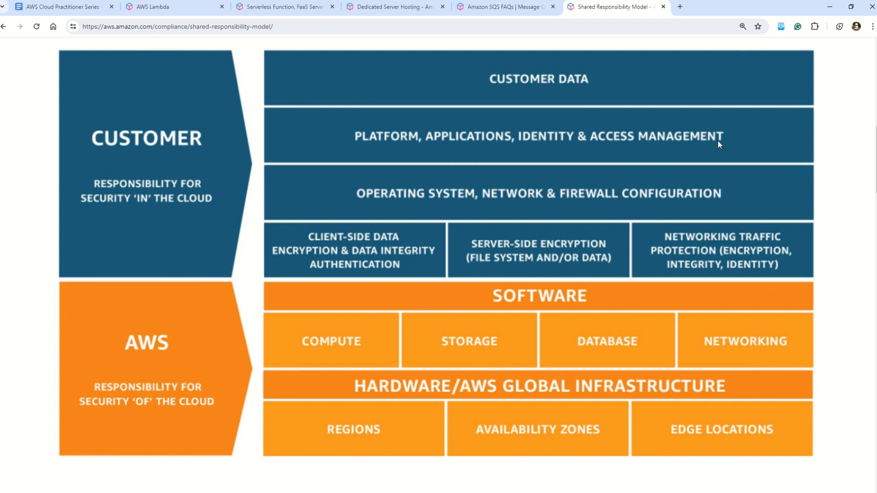
mouse_move(468, 204)
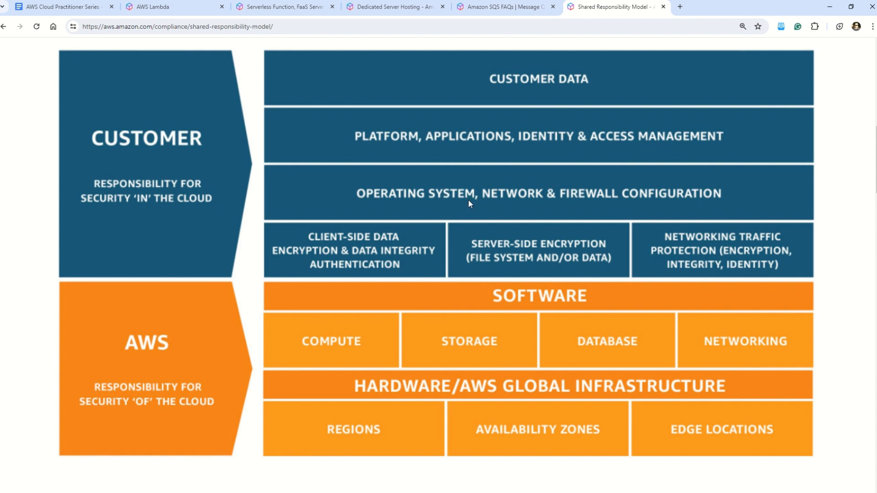
mouse_move(710, 196)
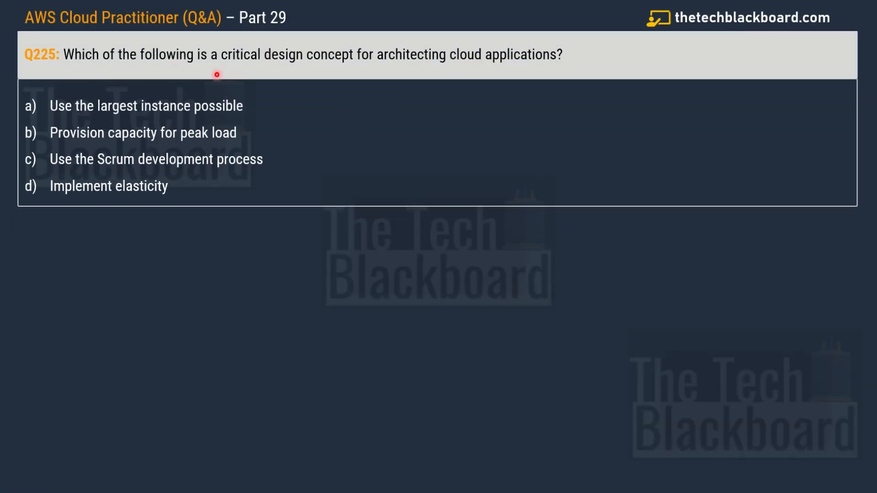
mouse_move(376, 70)
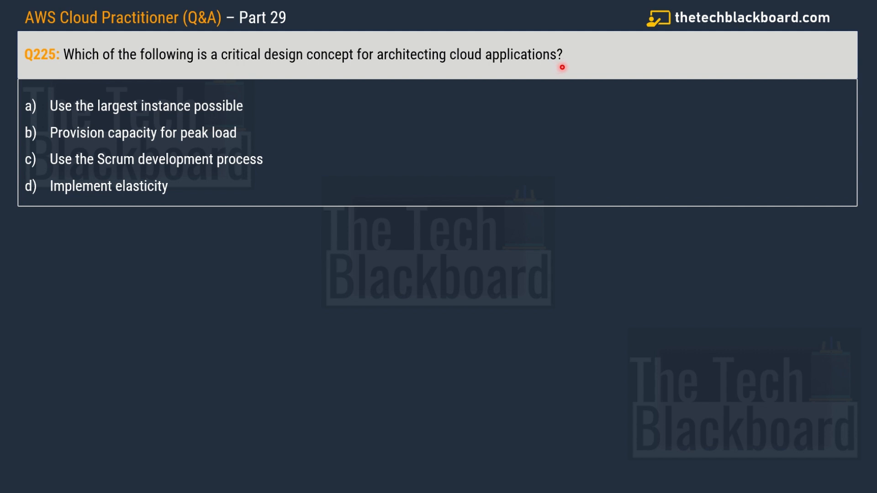
mouse_move(95, 121)
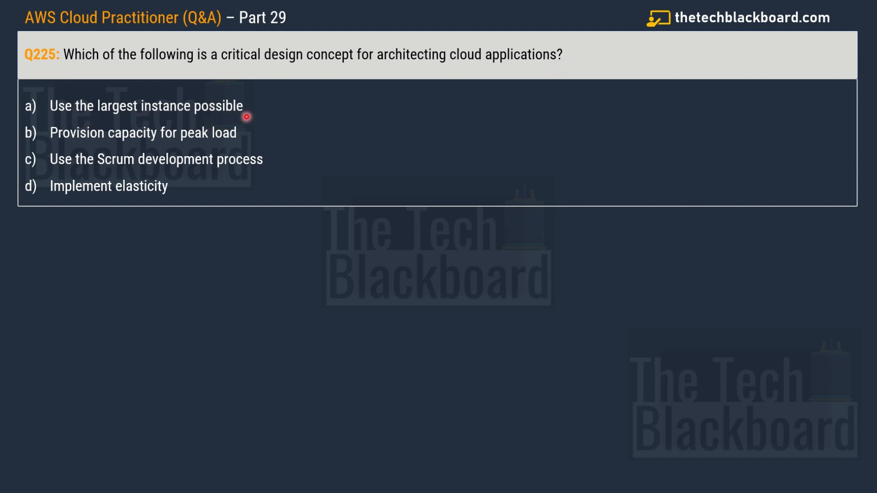
mouse_move(162, 141)
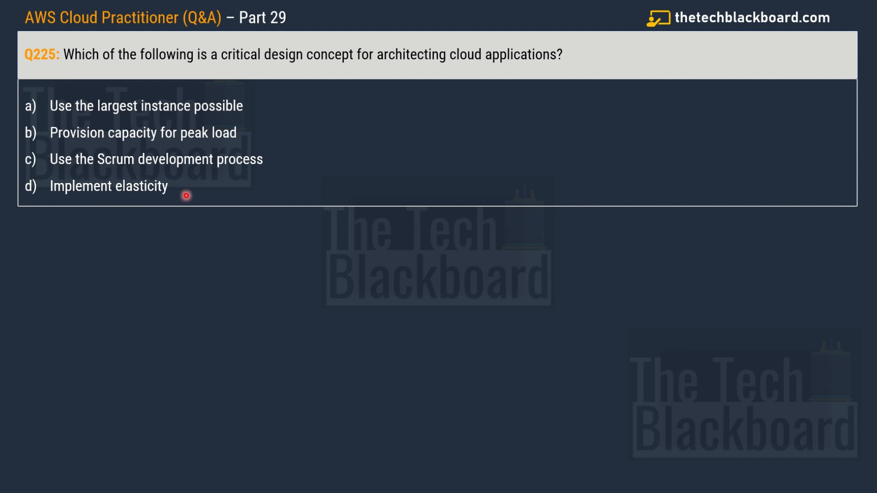
- Reveal option d, Implement elasticity, as the Q225 answer
left_click(167, 186)
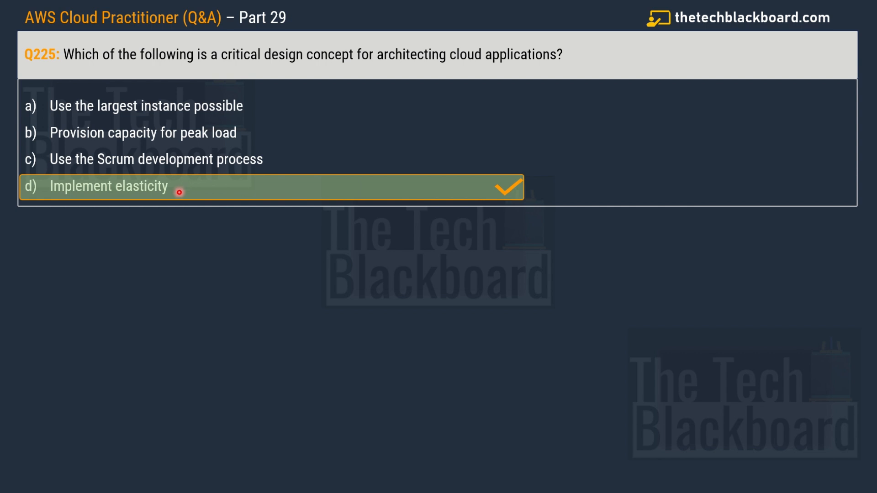
mouse_move(187, 182)
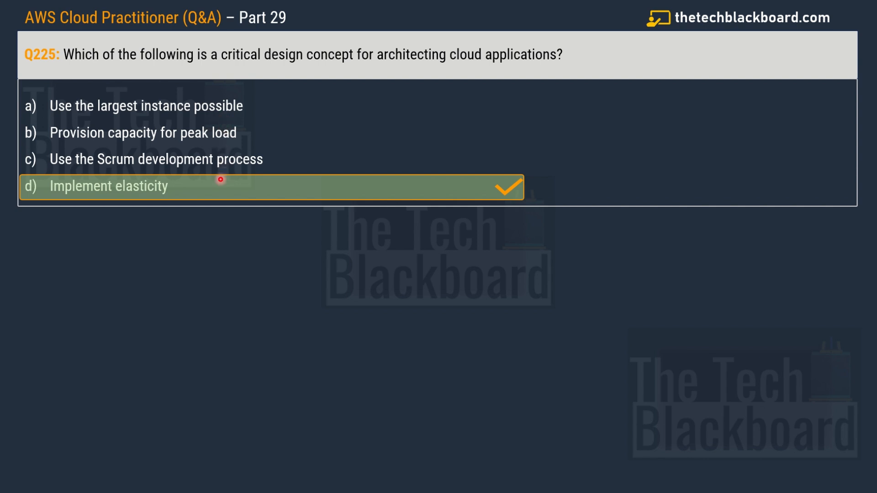
mouse_move(180, 186)
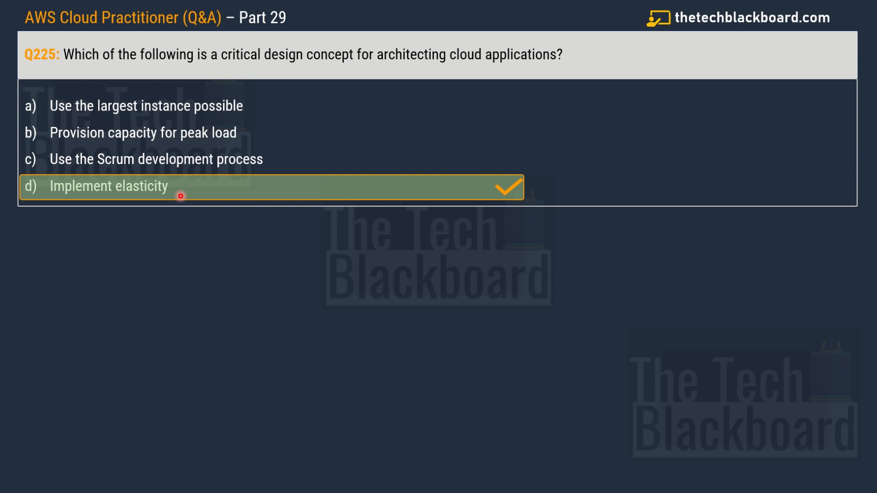
- Toggle Caps Lock while the answered Q225 slide stays on screen
key("capslock")
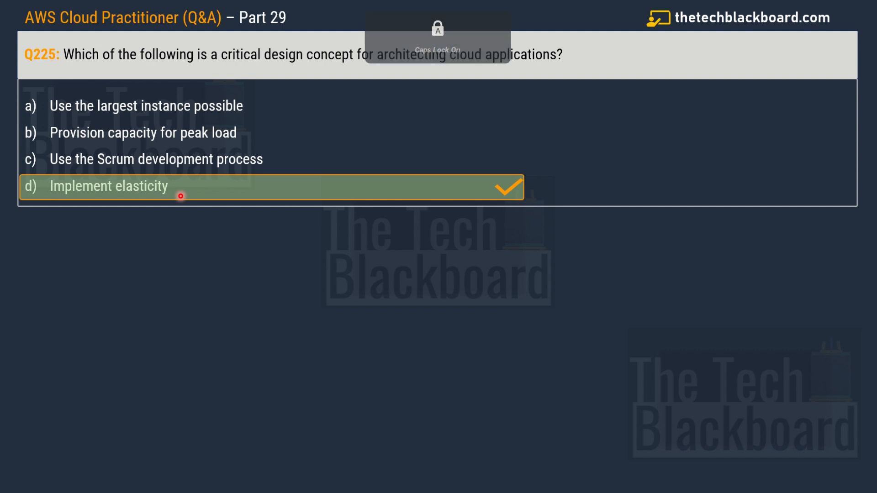